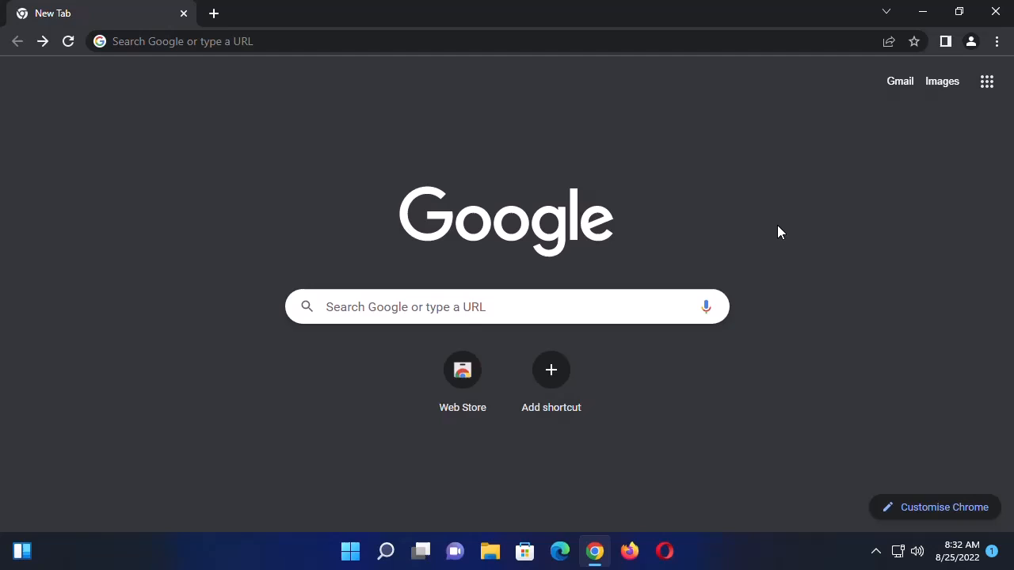
pyautogui.moveTo(775, 231)
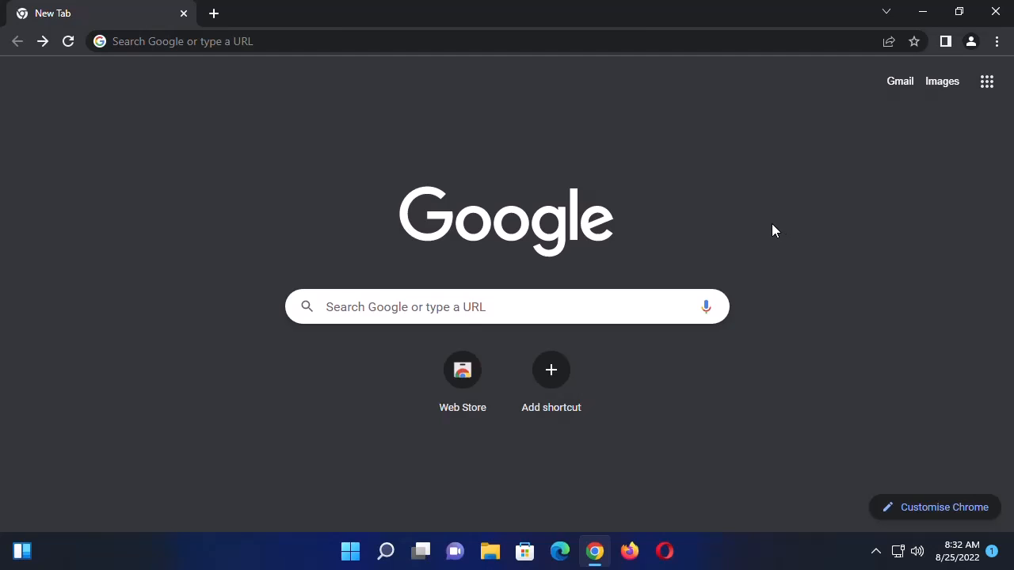
pyautogui.moveTo(773, 219)
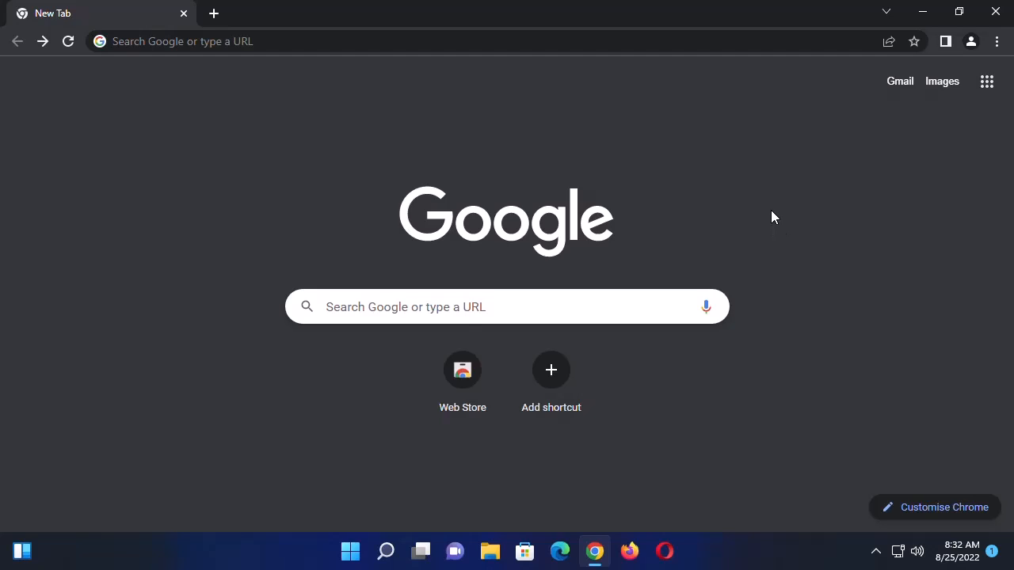
pyautogui.moveTo(811, 208)
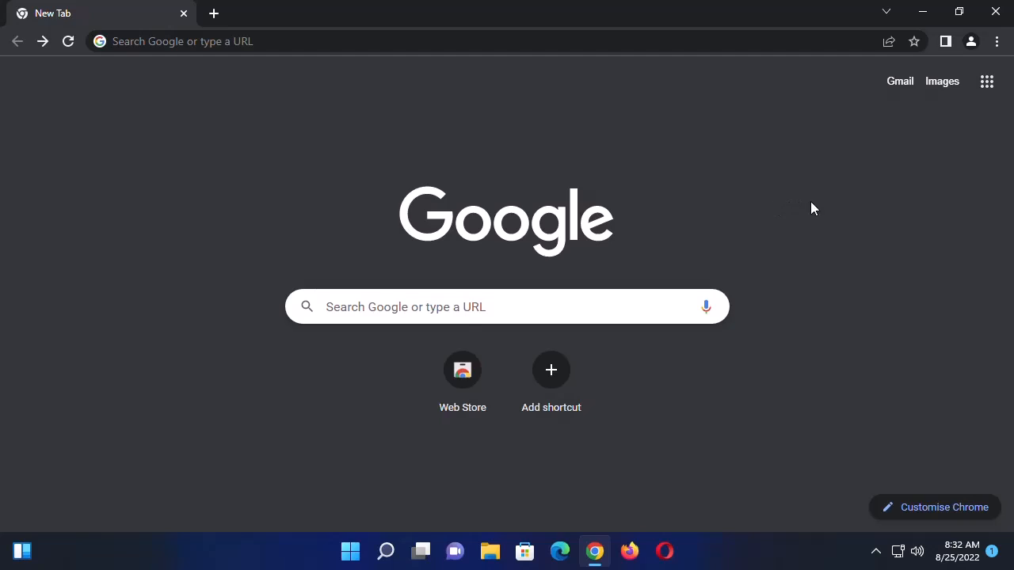
pyautogui.moveTo(997, 41)
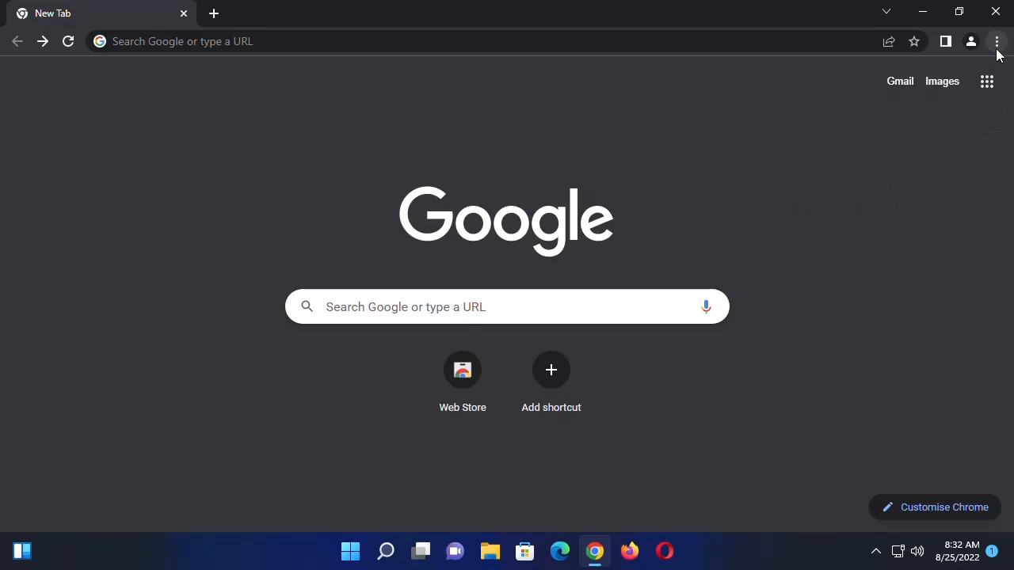
# Step: Check for updates via Help > About Google Chrome, confirming version 104.0.5112.102 is current
pyautogui.click(996, 41)
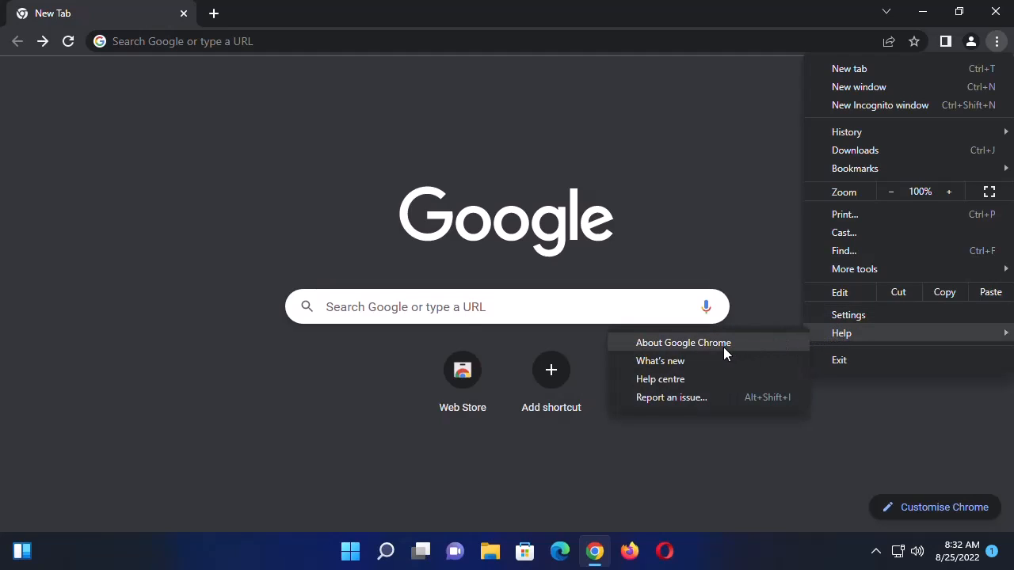
pyautogui.click(683, 343)
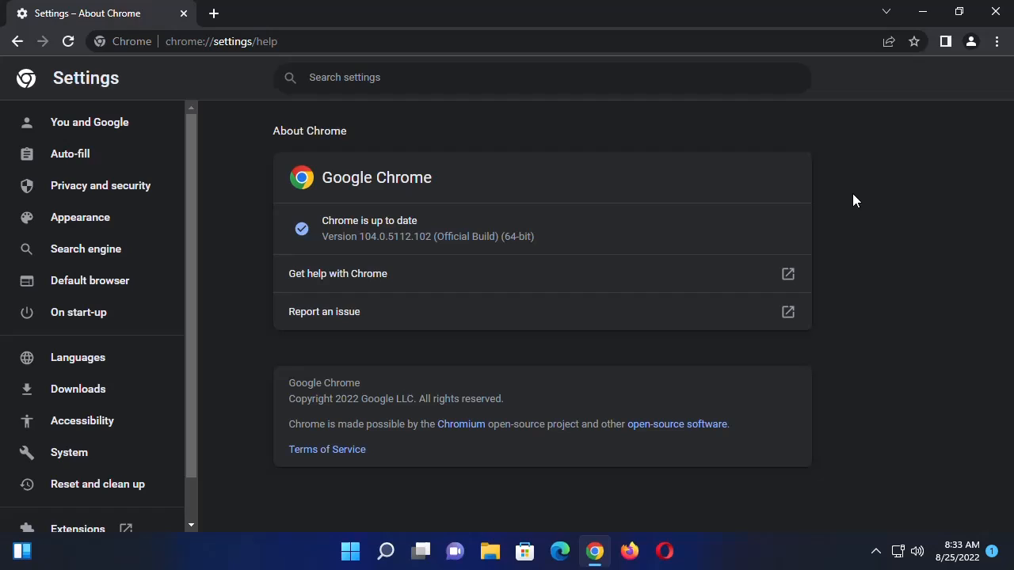
pyautogui.moveTo(561, 215)
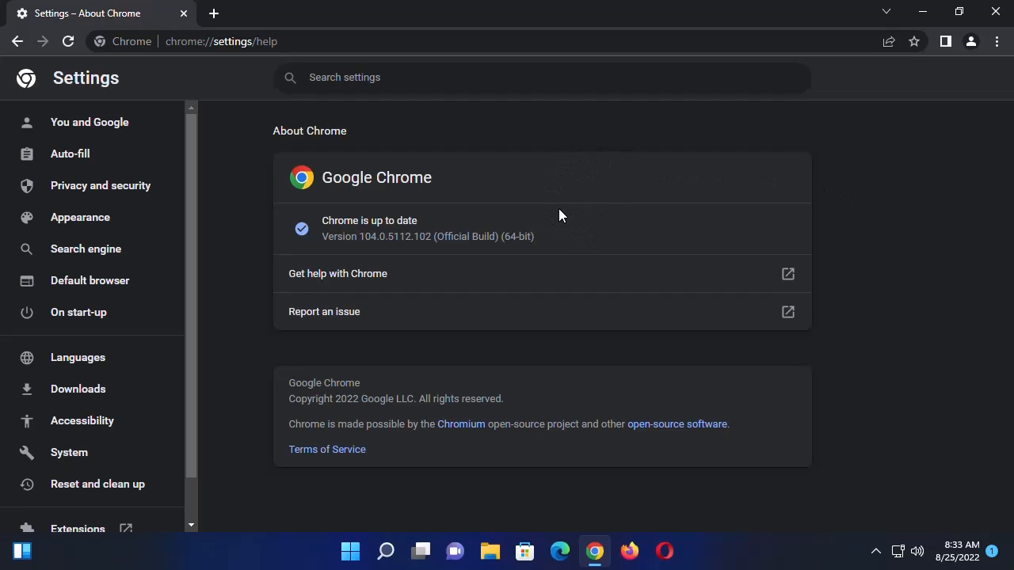
pyautogui.moveTo(618, 238)
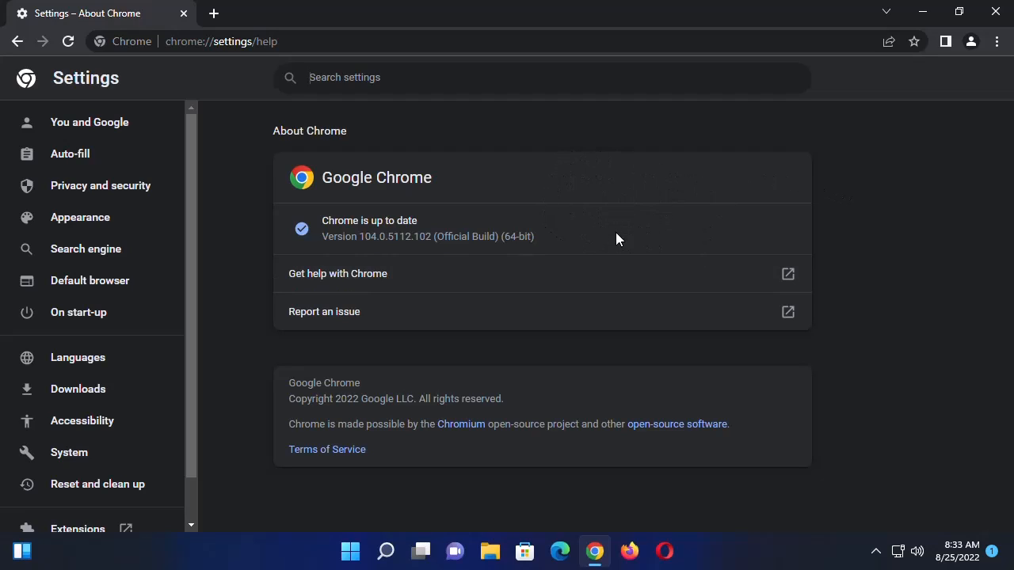
pyautogui.moveTo(589, 237)
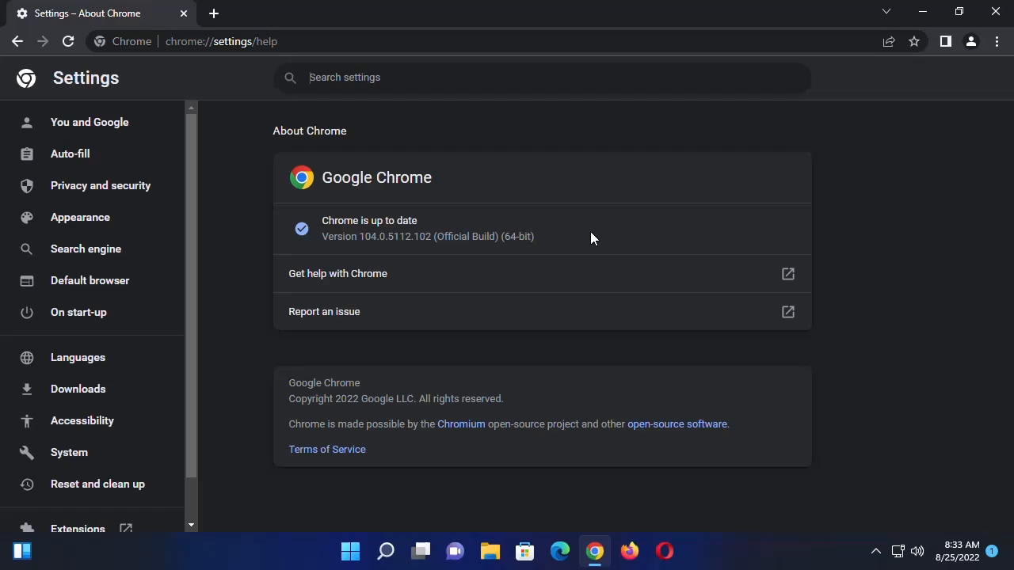
pyautogui.moveTo(843, 300)
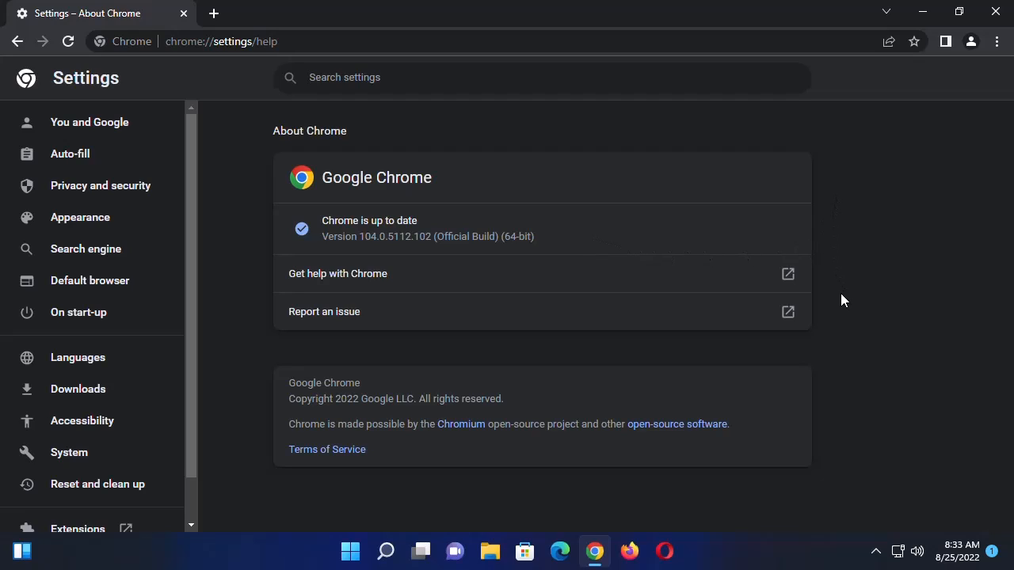
pyautogui.moveTo(881, 485)
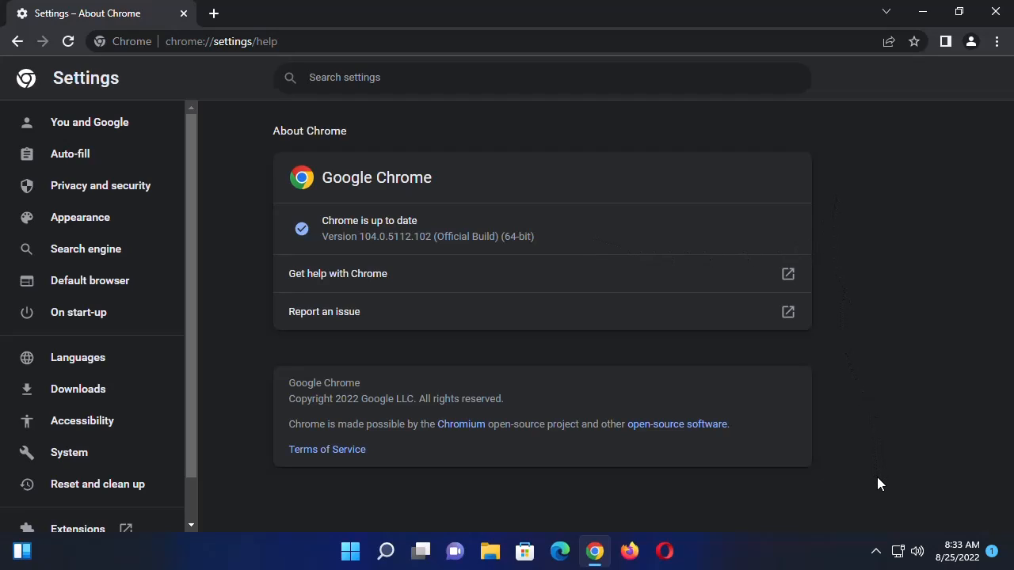
pyautogui.moveTo(947, 473)
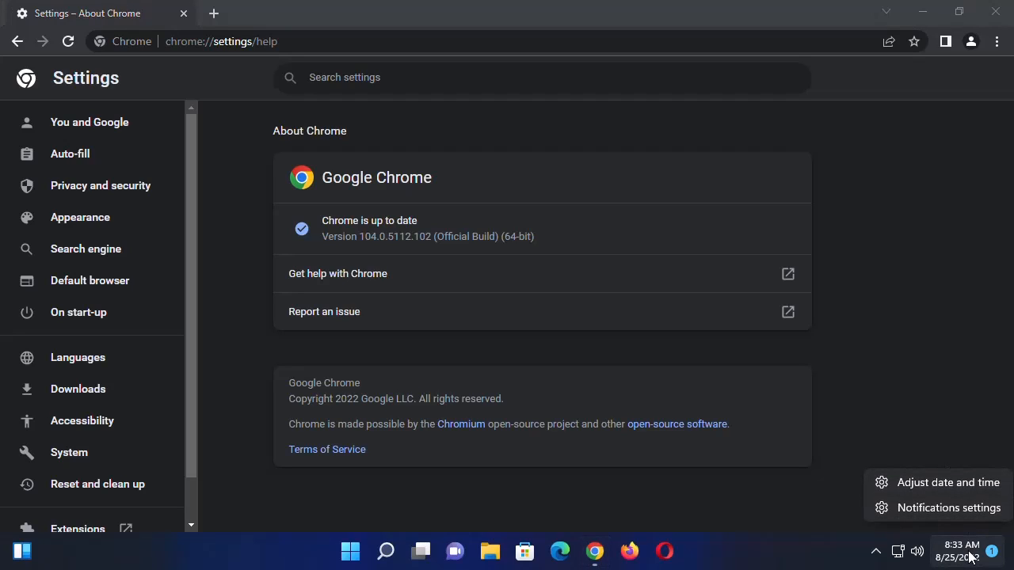
pyautogui.moveTo(963, 481)
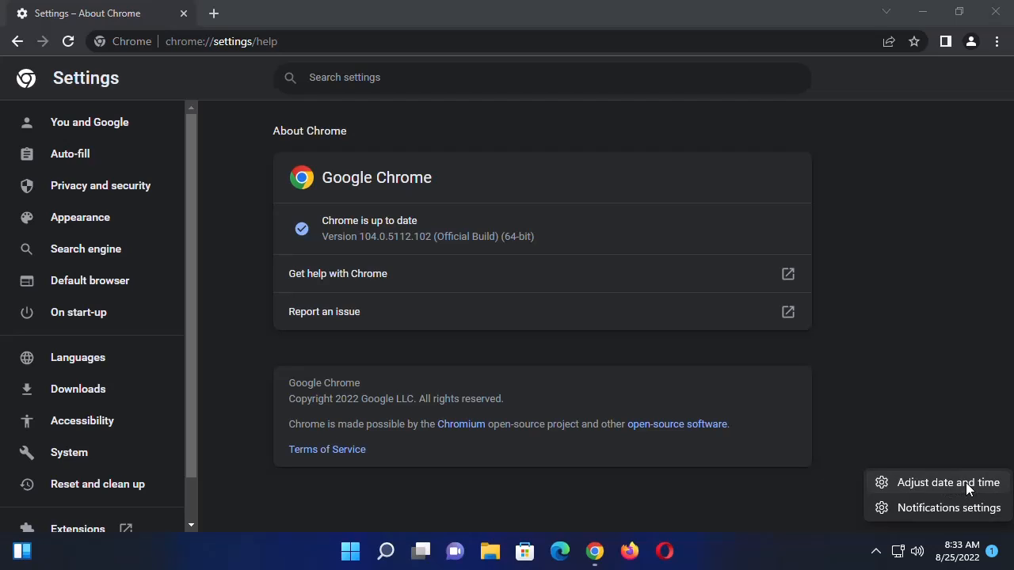
# Step: Bring up the Windows Date & time settings to verify automatic time and Pacific Time zone
pyautogui.click(947, 481)
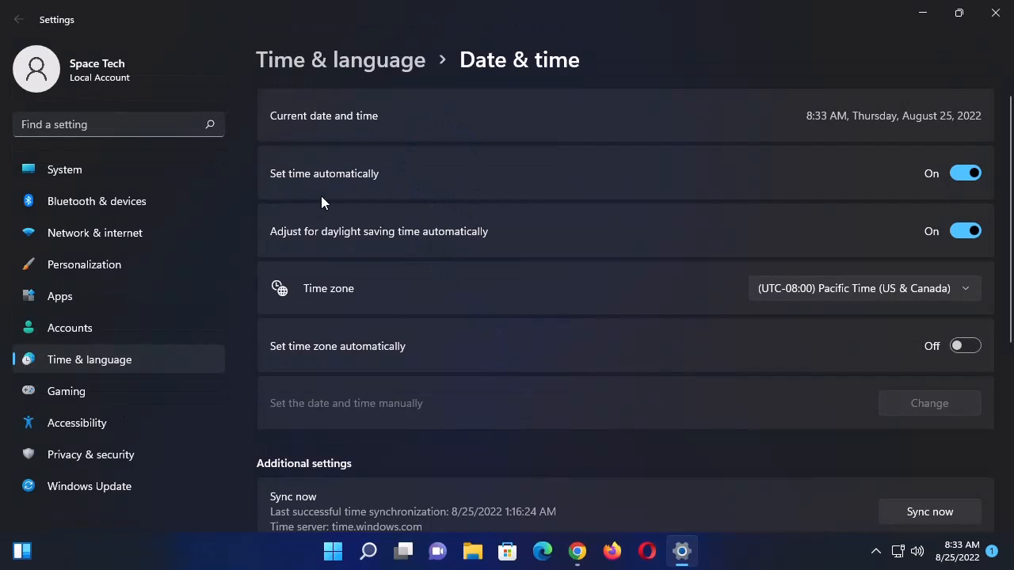
pyautogui.moveTo(995, 193)
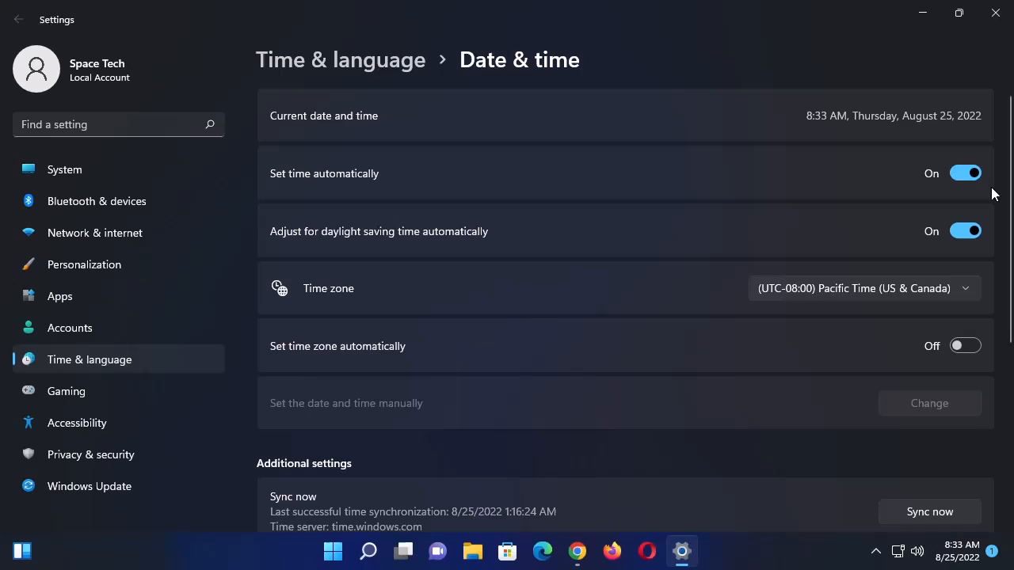
pyautogui.moveTo(874, 76)
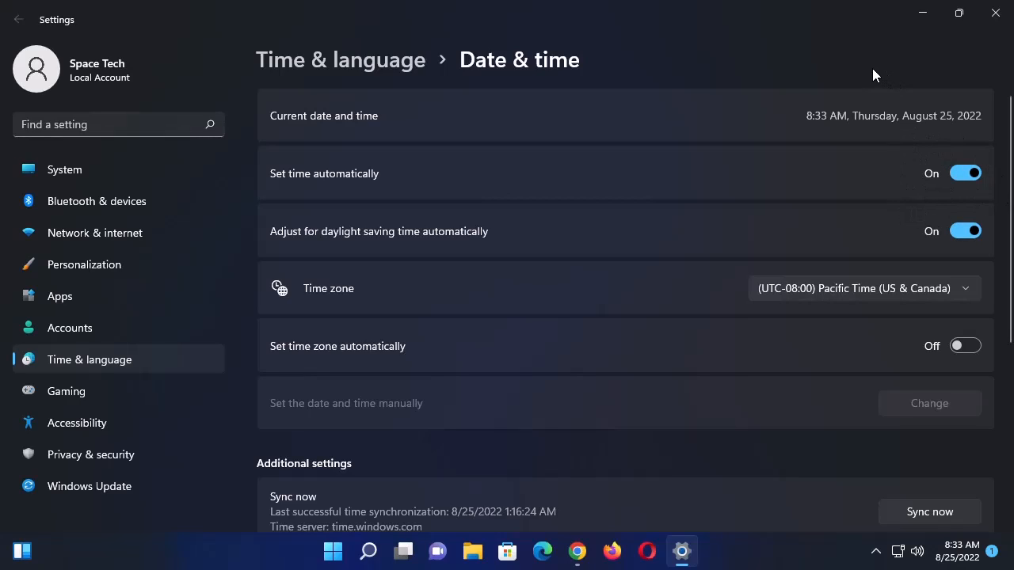
pyautogui.moveTo(801, 377)
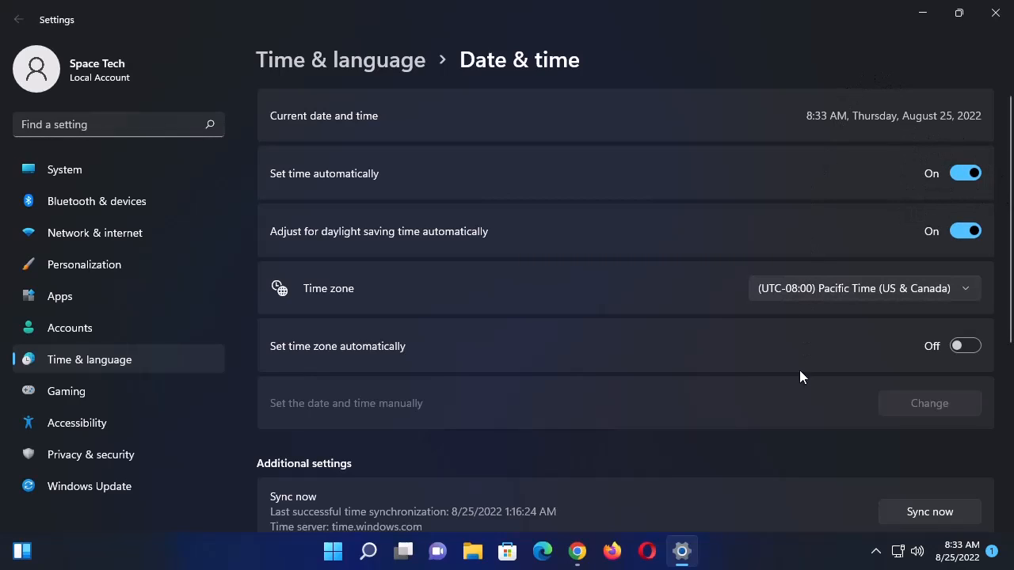
pyautogui.moveTo(800, 453)
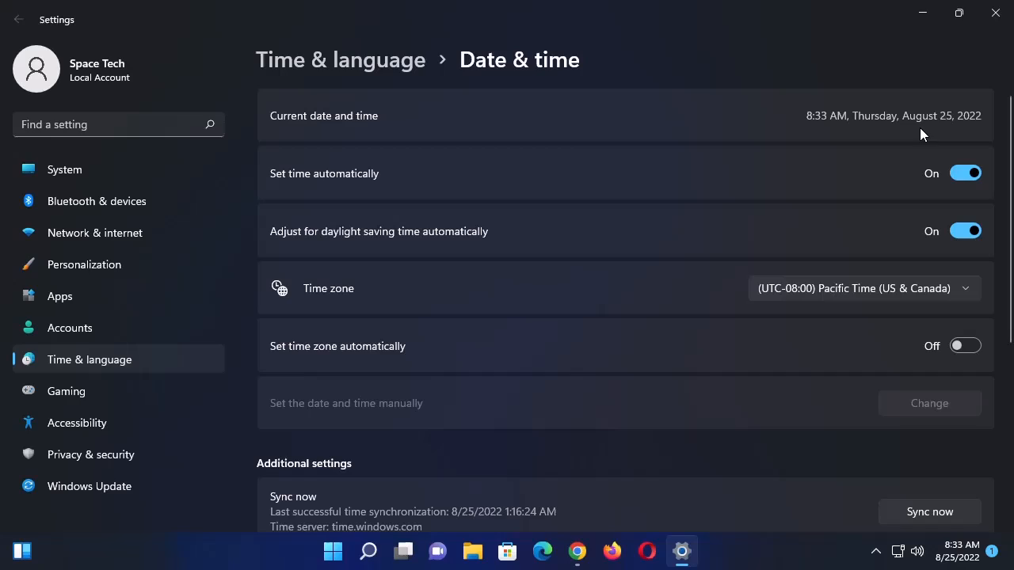
pyautogui.moveTo(768, 456)
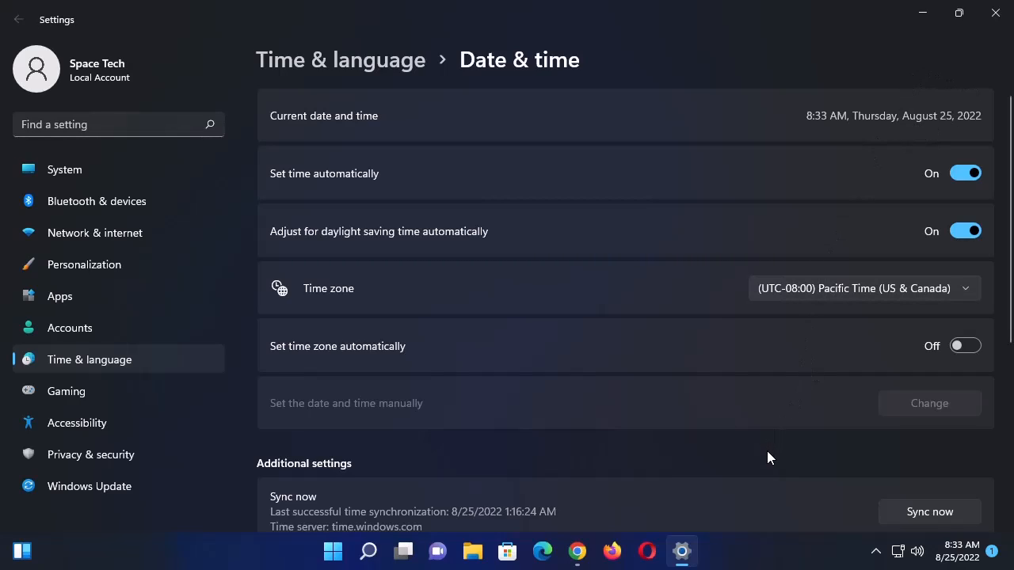
pyautogui.moveTo(330, 516)
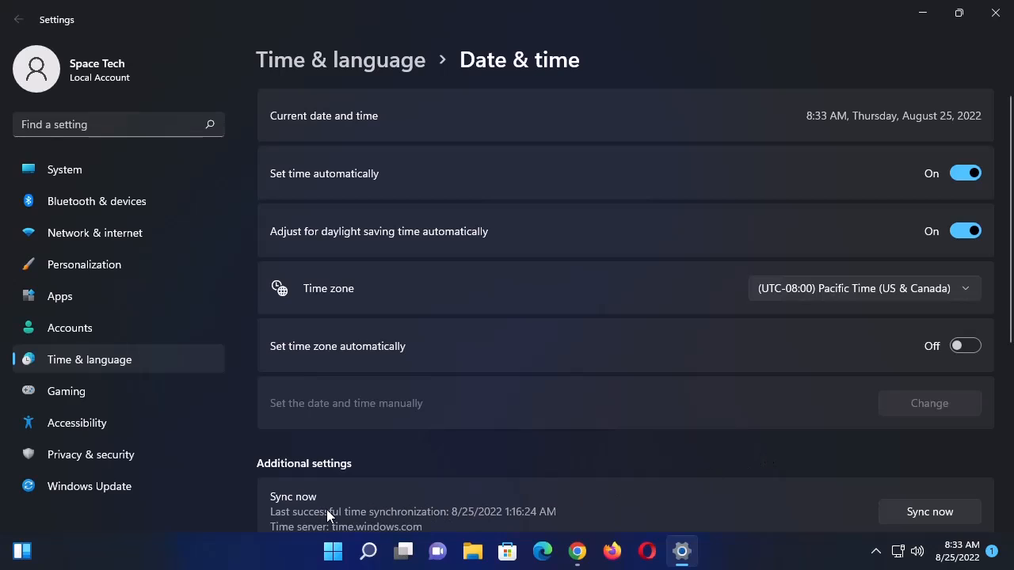
pyautogui.moveTo(333, 551)
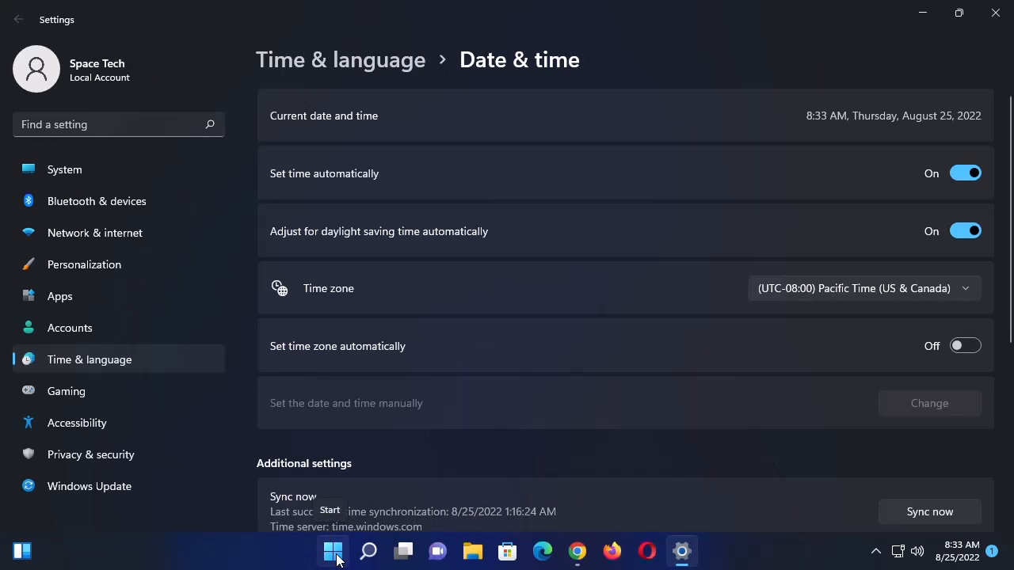
# Step: Search the Start menu for "internet options" to find the Internet Options control panel
pyautogui.click(333, 552)
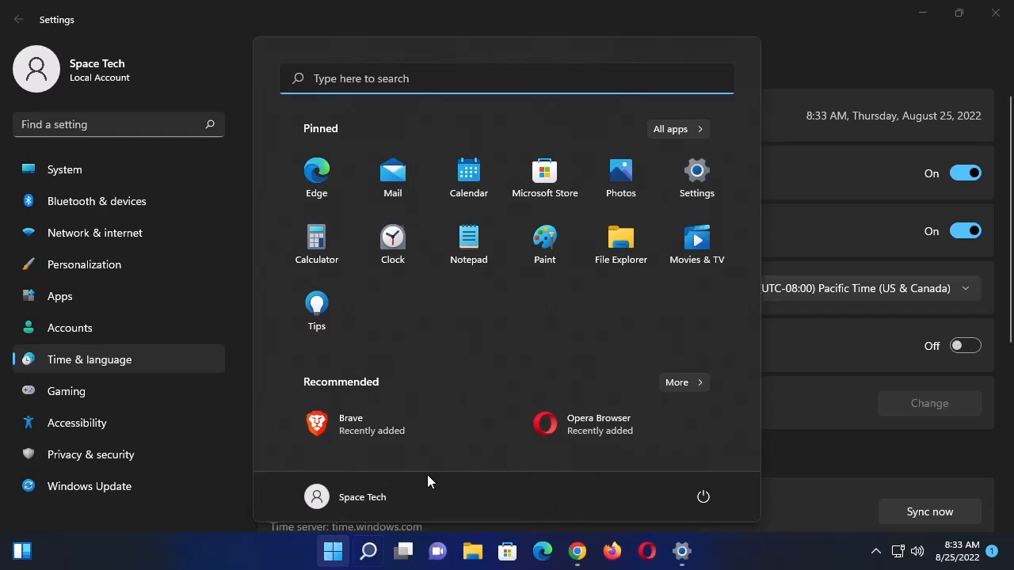
pyautogui.moveTo(487, 361)
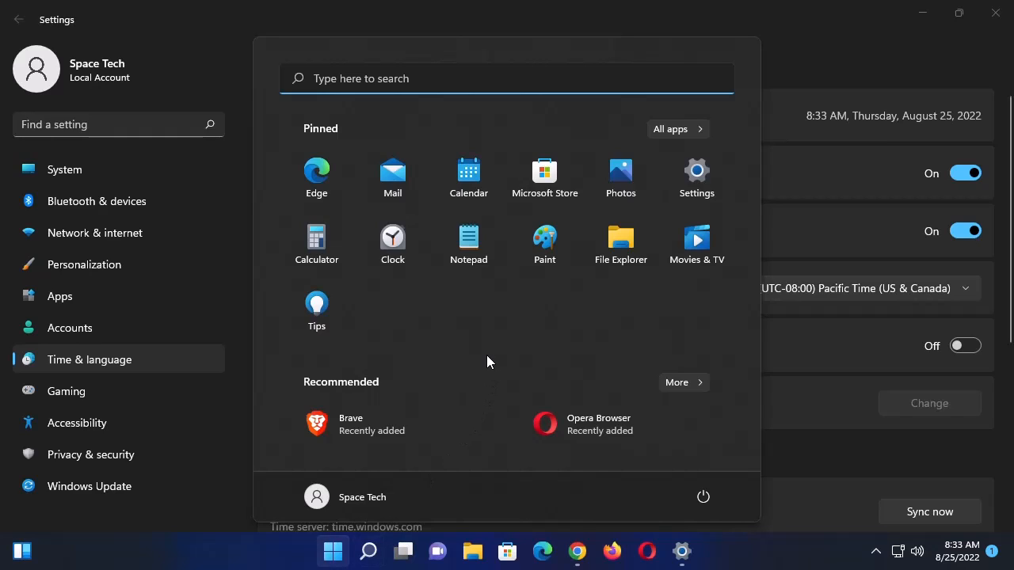
pyautogui.write('internet Options')
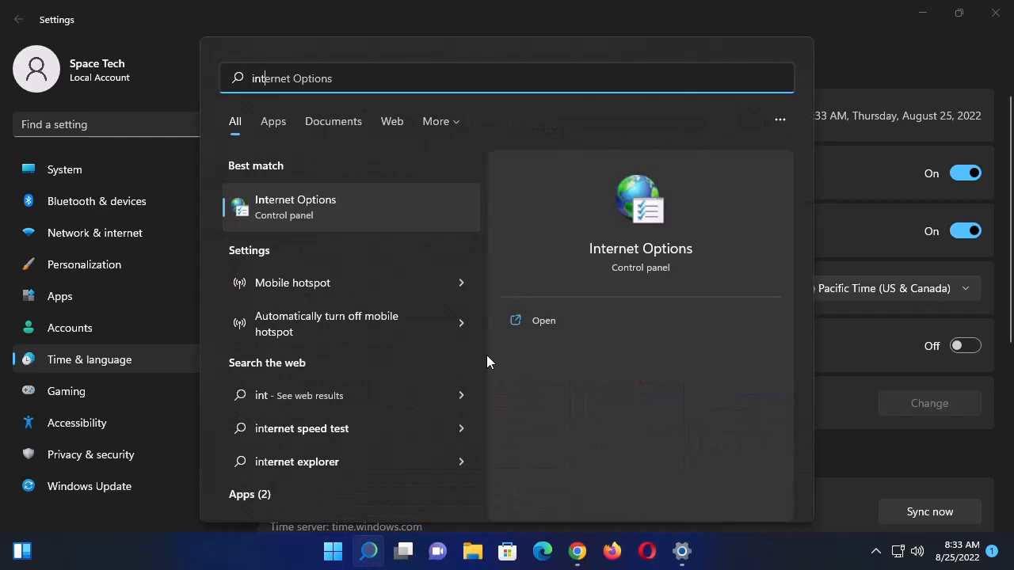
pyautogui.press('Backspace')
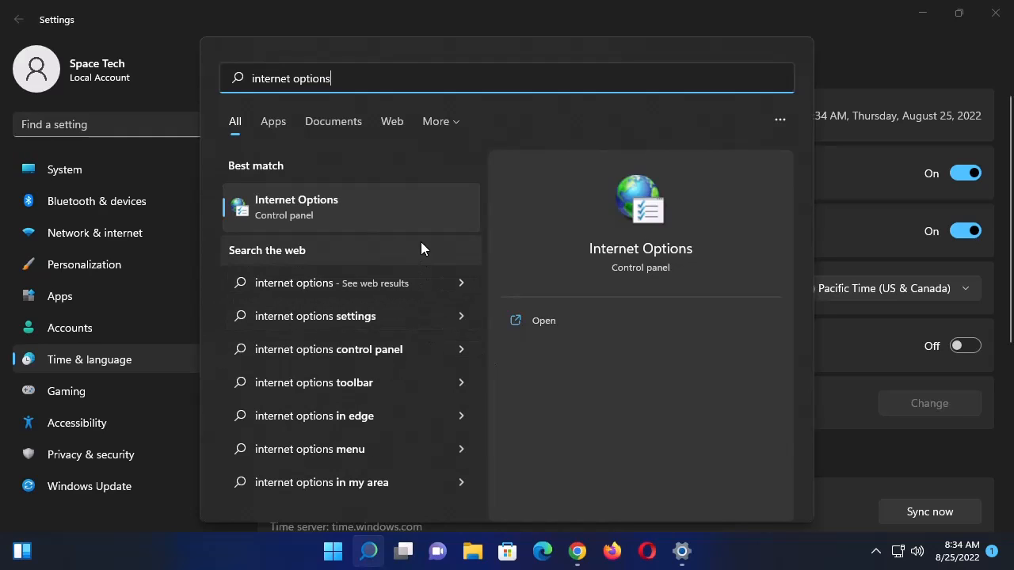
pyautogui.moveTo(348, 225)
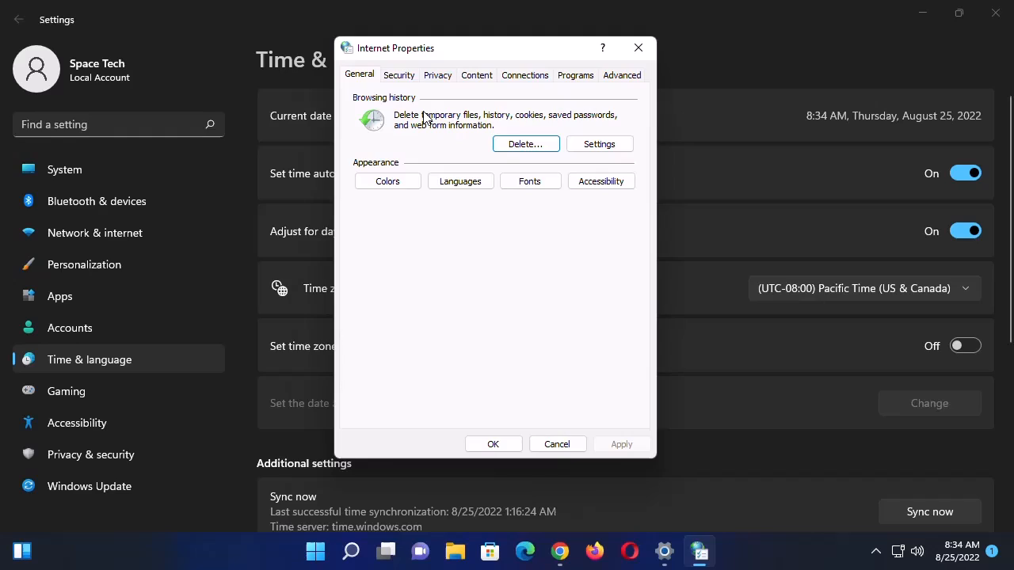
# Step: Show the Security zone settings in Internet Properties with the Trusted sites zone chosen
pyautogui.click(400, 75)
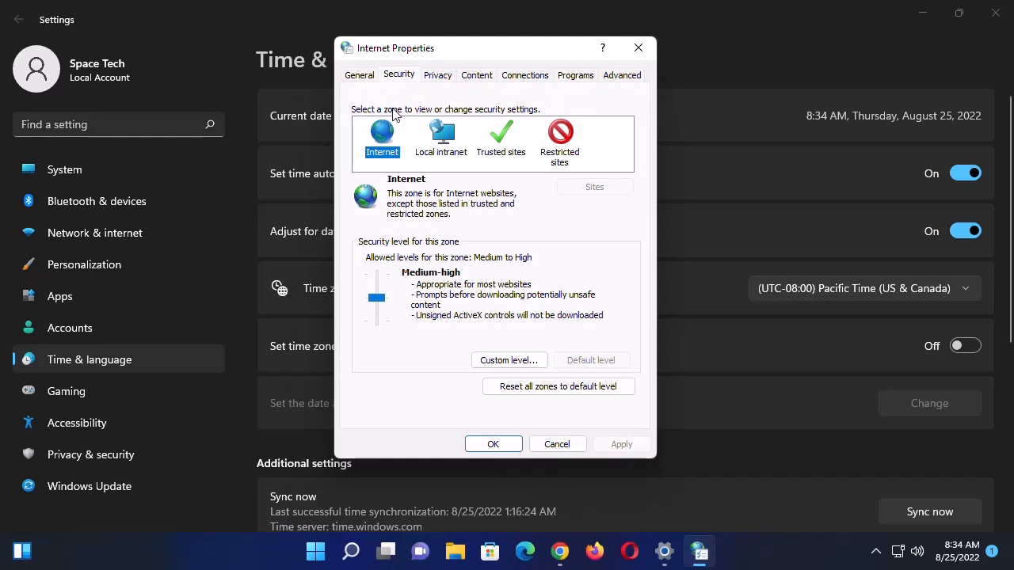
pyautogui.moveTo(501, 143)
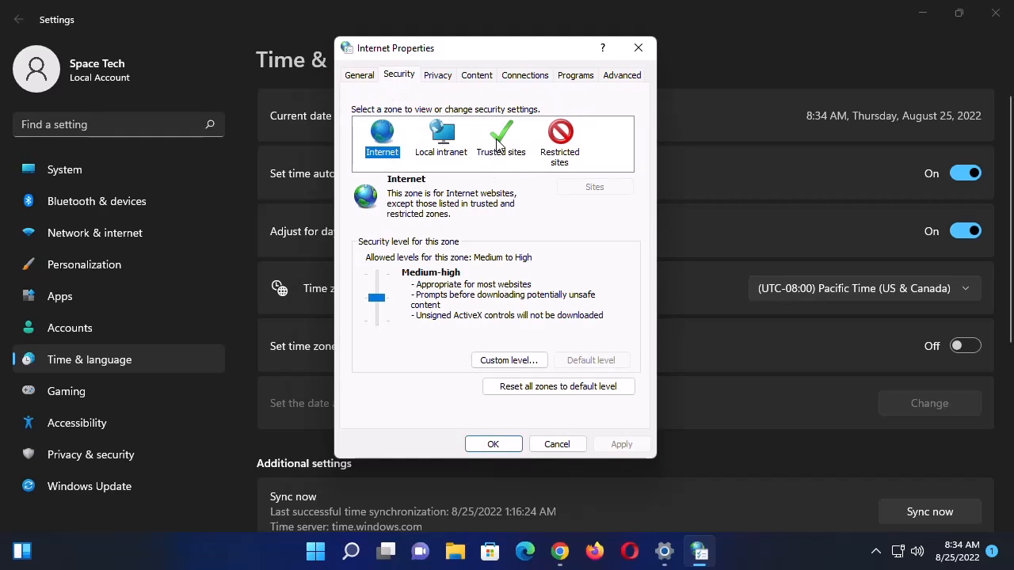
pyautogui.click(500, 140)
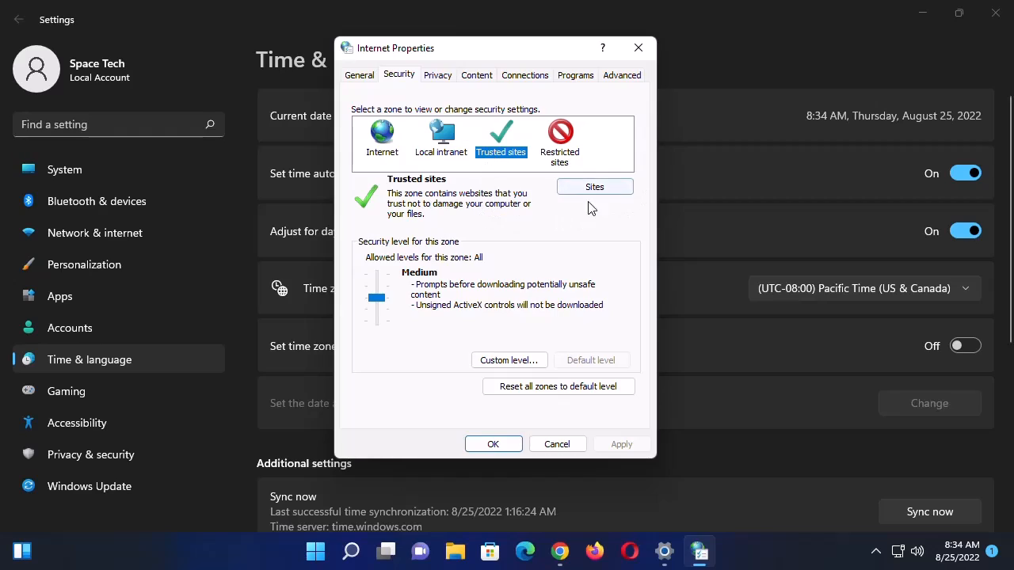
pyautogui.click(594, 187)
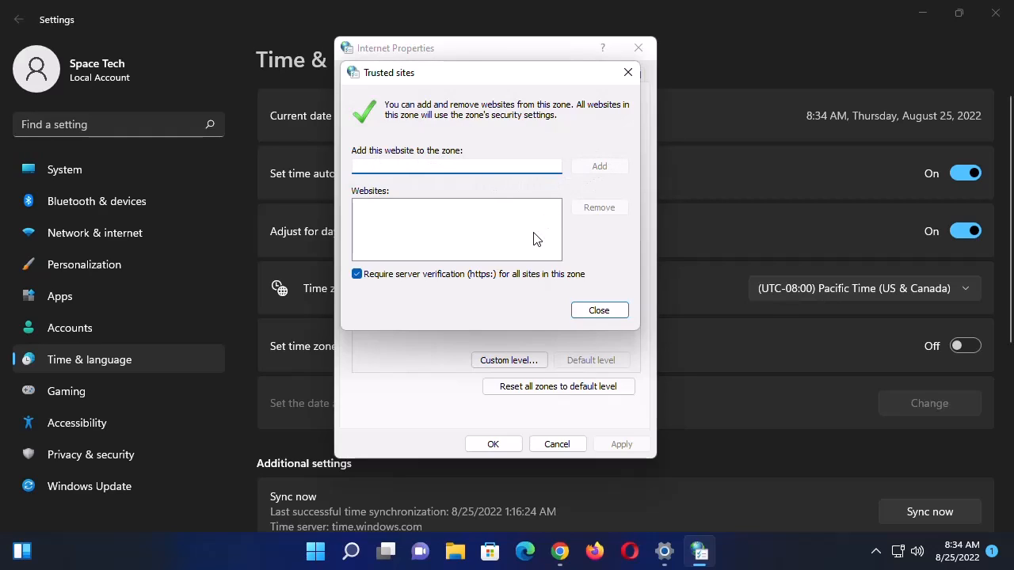
pyautogui.click(599, 309)
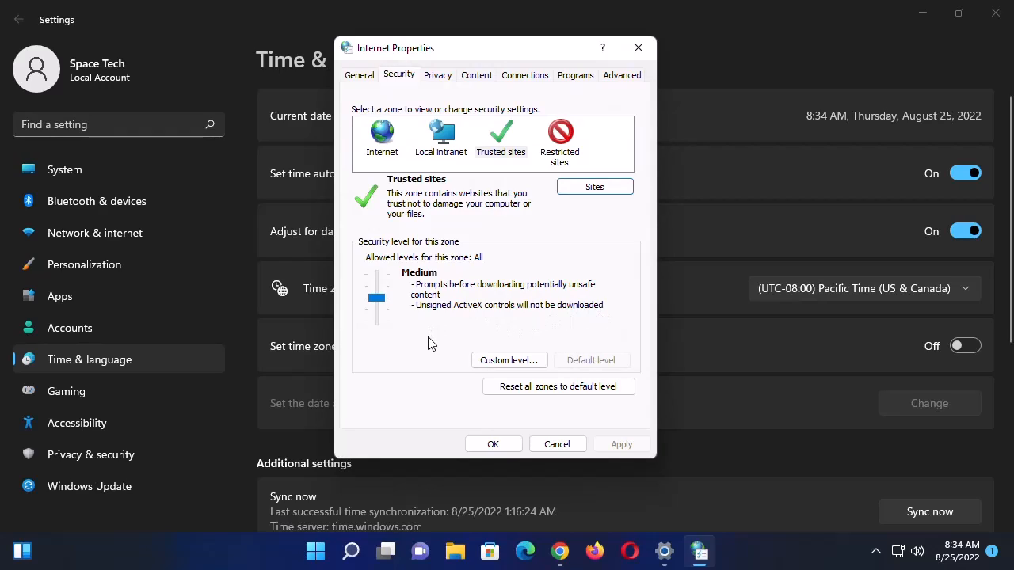
pyautogui.moveTo(420, 399)
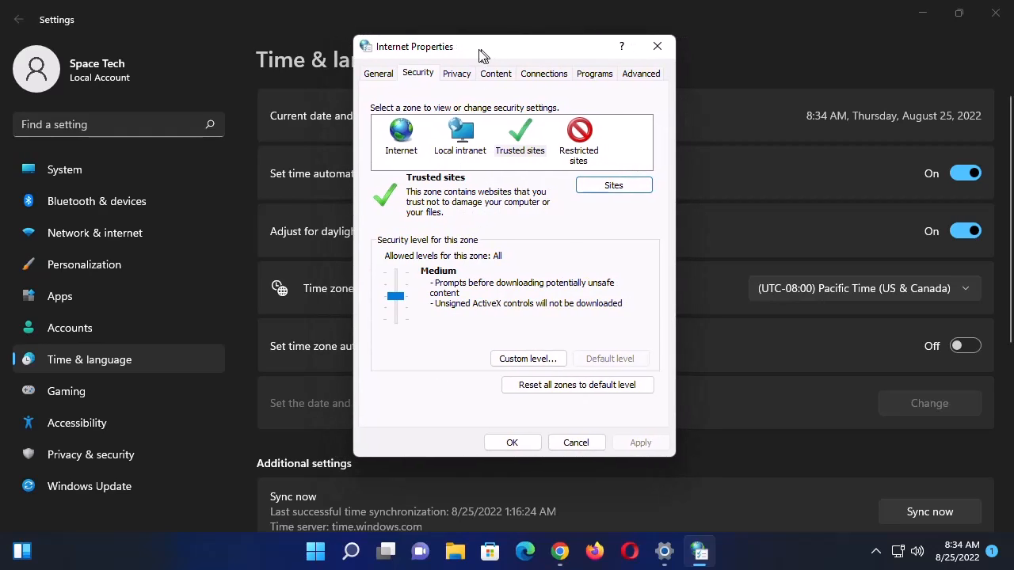
pyautogui.moveTo(508, 86)
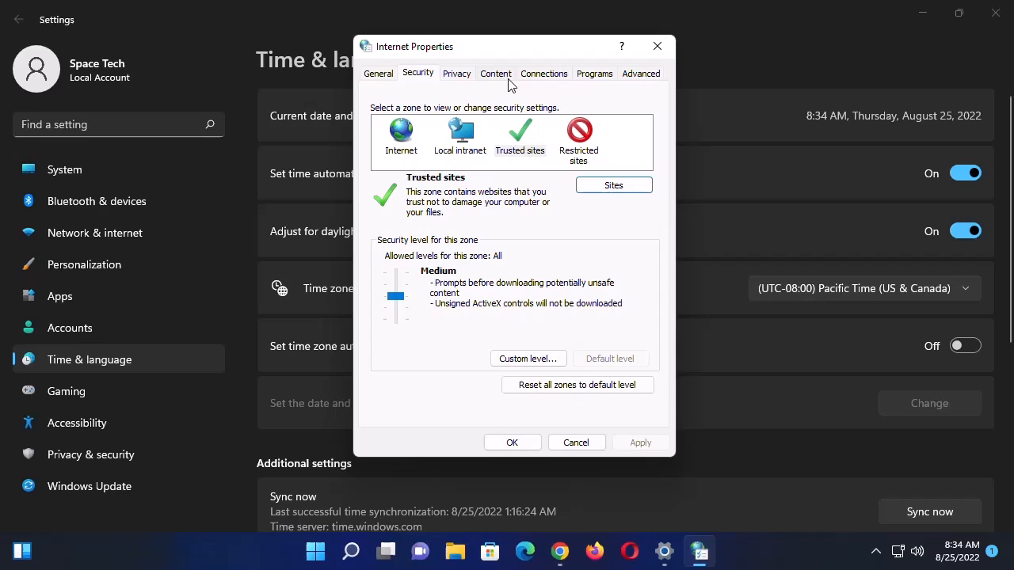
pyautogui.moveTo(510, 82)
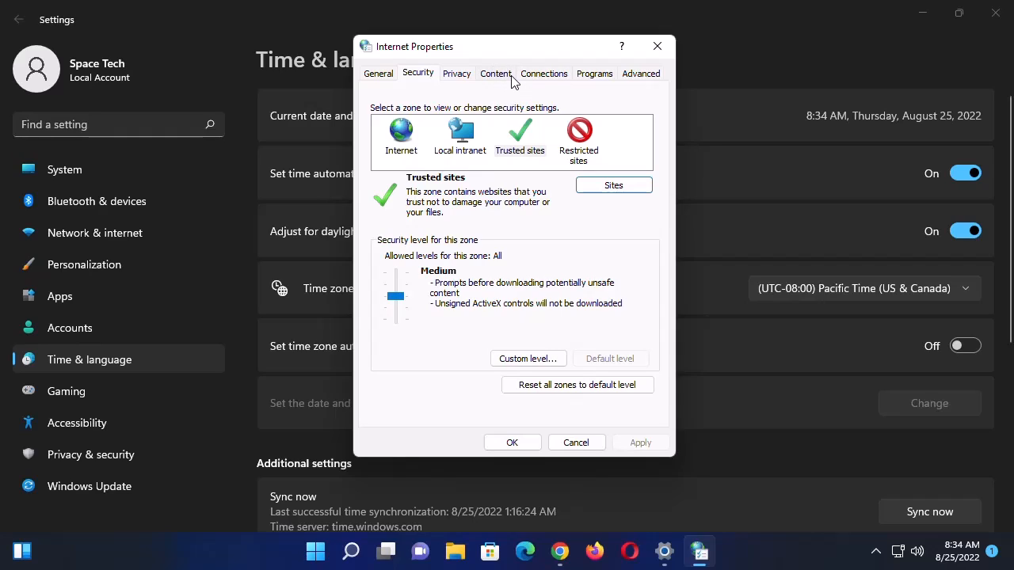
# Step: Clear the SSL state from the Content settings and dismiss the success message
pyautogui.click(494, 73)
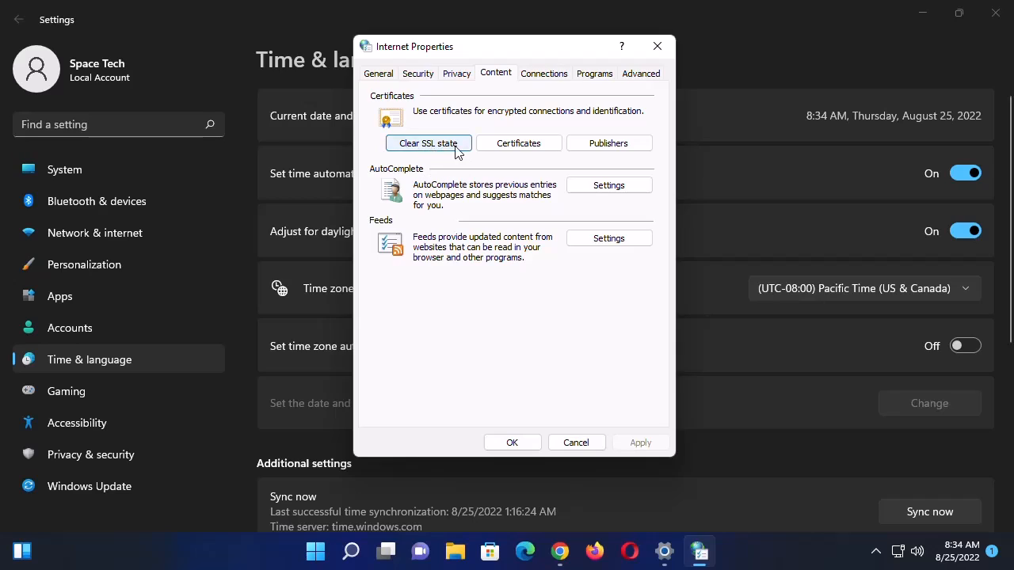
pyautogui.click(427, 143)
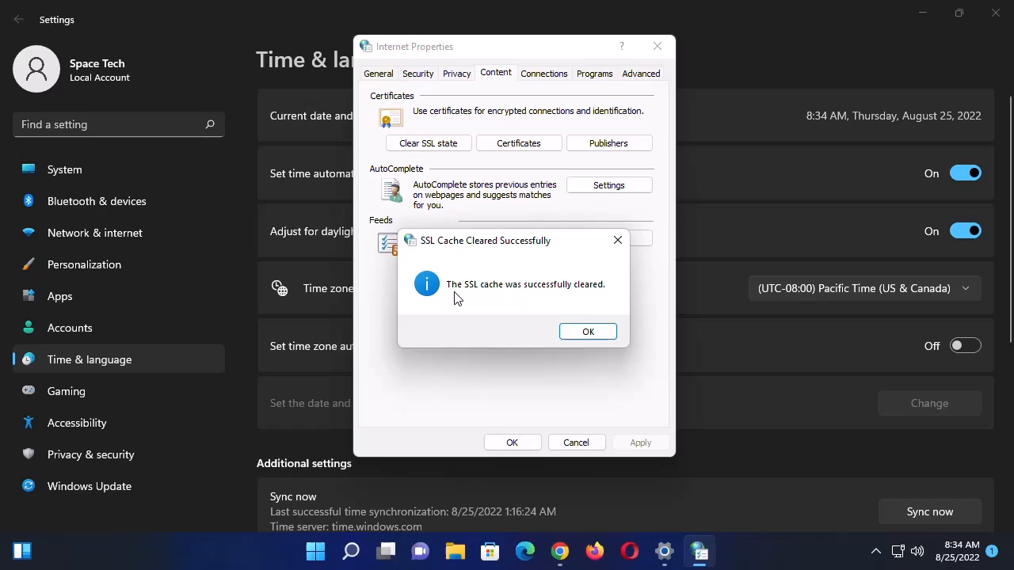
pyautogui.moveTo(577, 309)
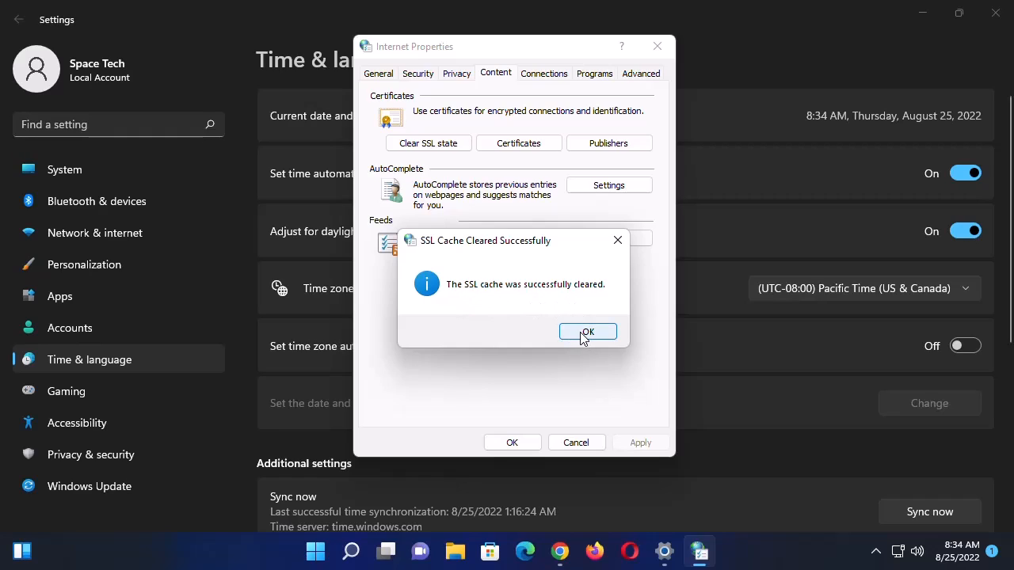
pyautogui.click(587, 331)
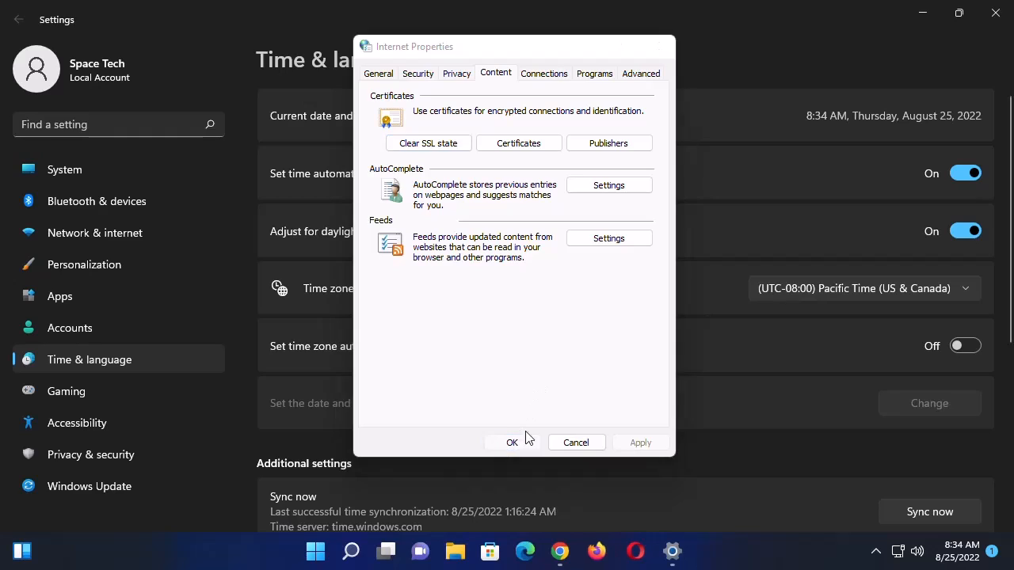
# Step: Close Internet Properties, minimize Windows Settings, and bring up the Start menu search again
pyautogui.click(512, 442)
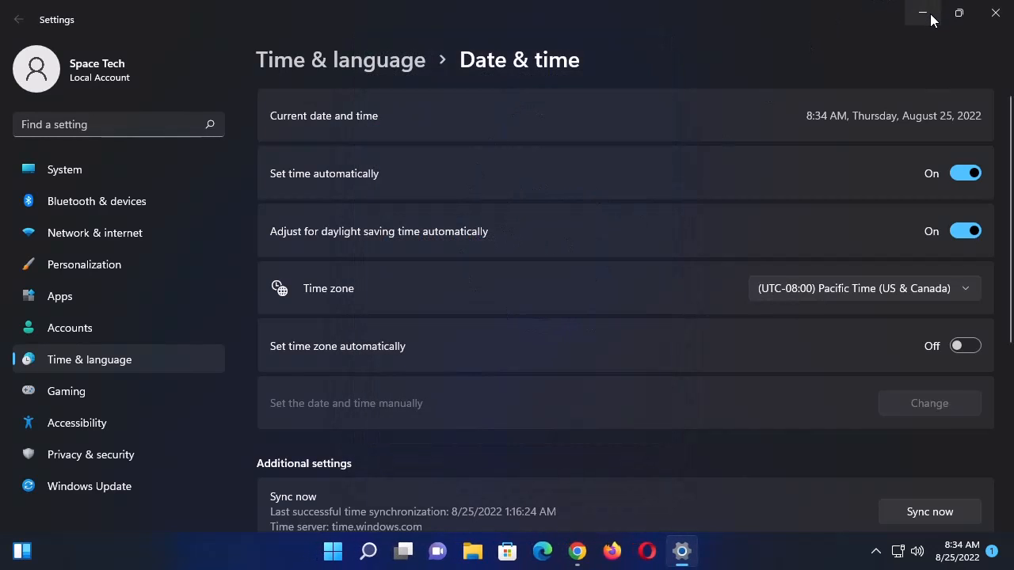
pyautogui.click(577, 552)
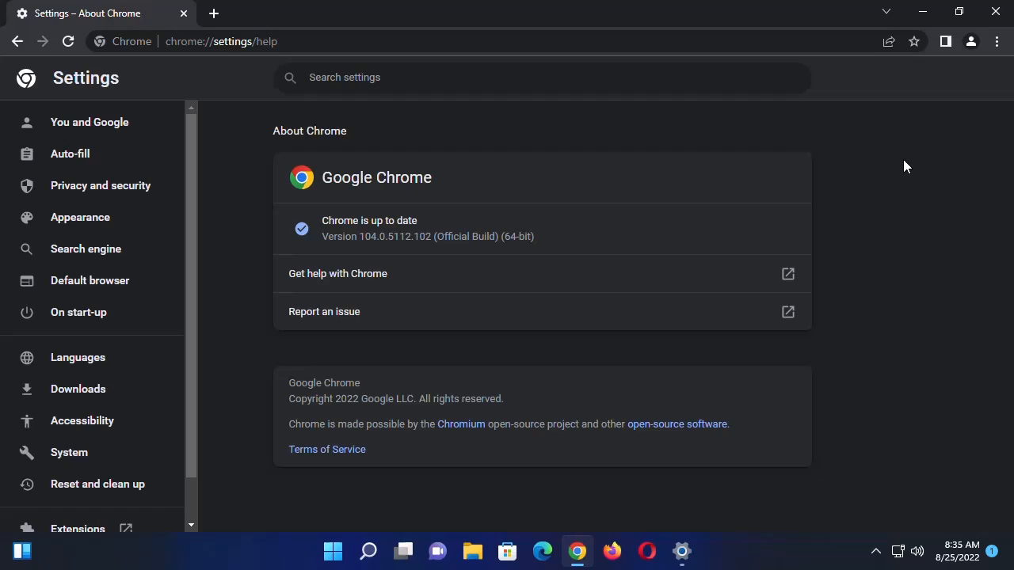
pyautogui.moveTo(877, 184)
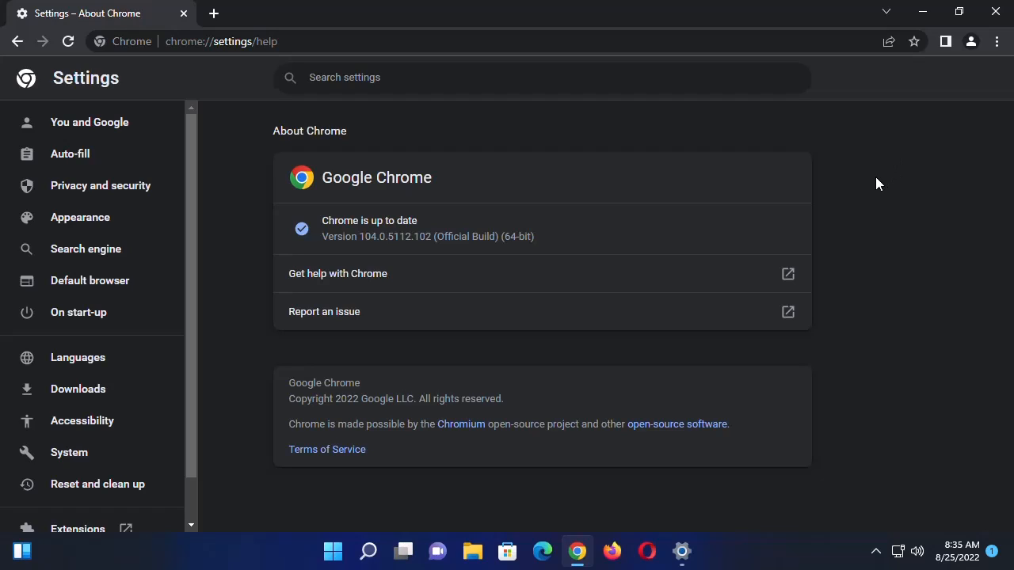
pyautogui.moveTo(879, 336)
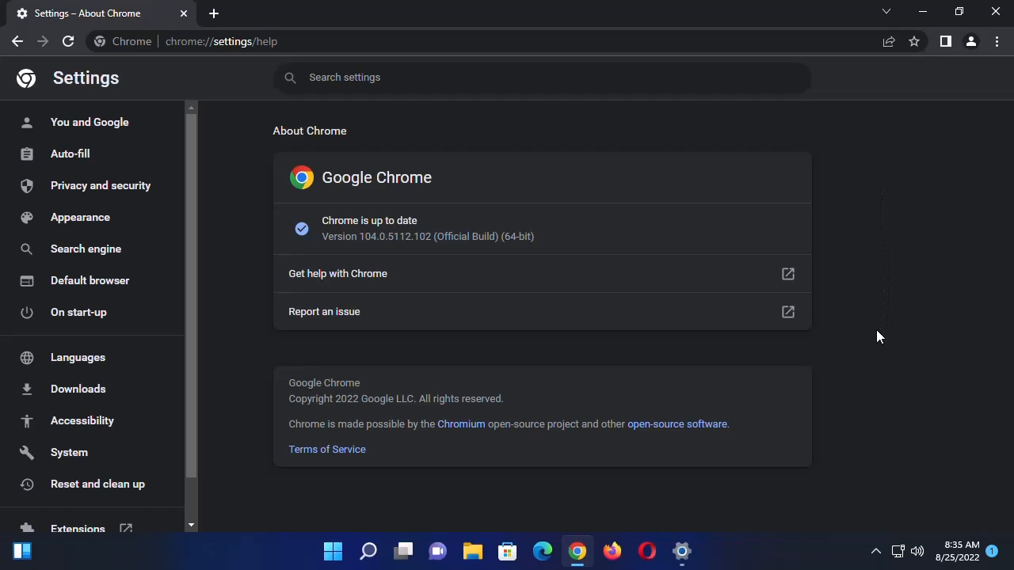
pyautogui.click(333, 552)
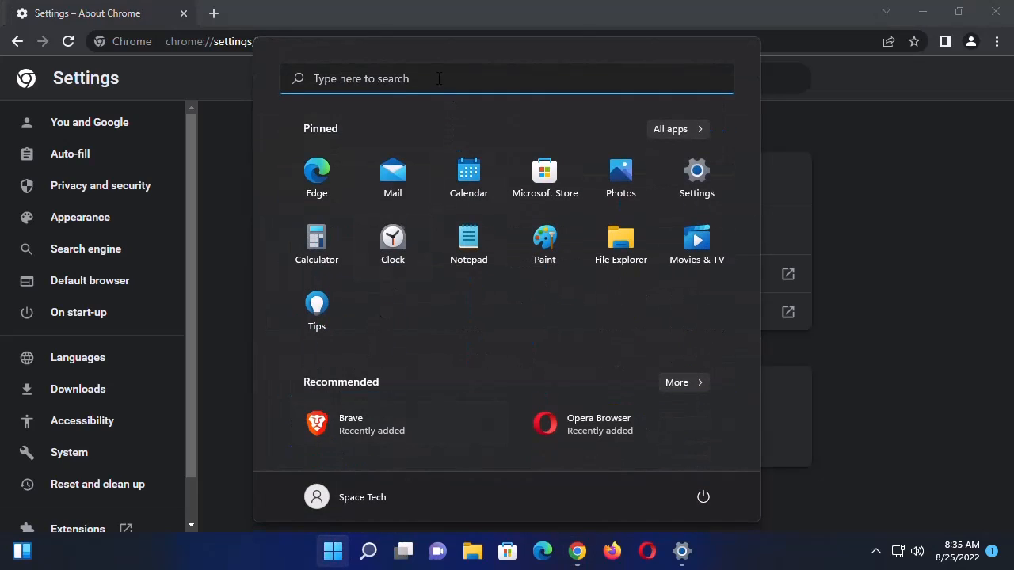
# Step: Search for "control Panel" and launch Control Panel showing all items as large icons
pyautogui.write('control Panel')
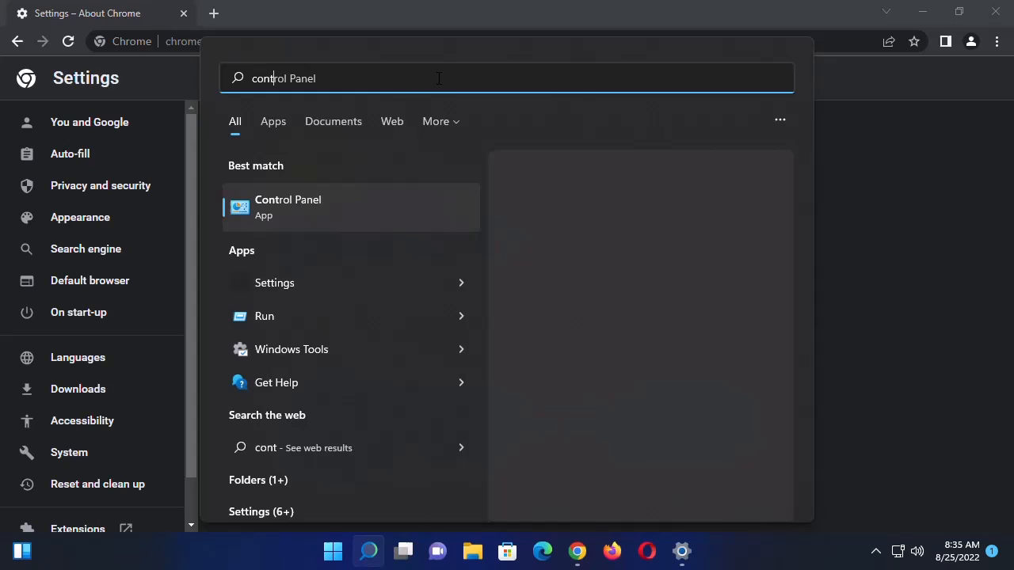
pyautogui.write('conta')
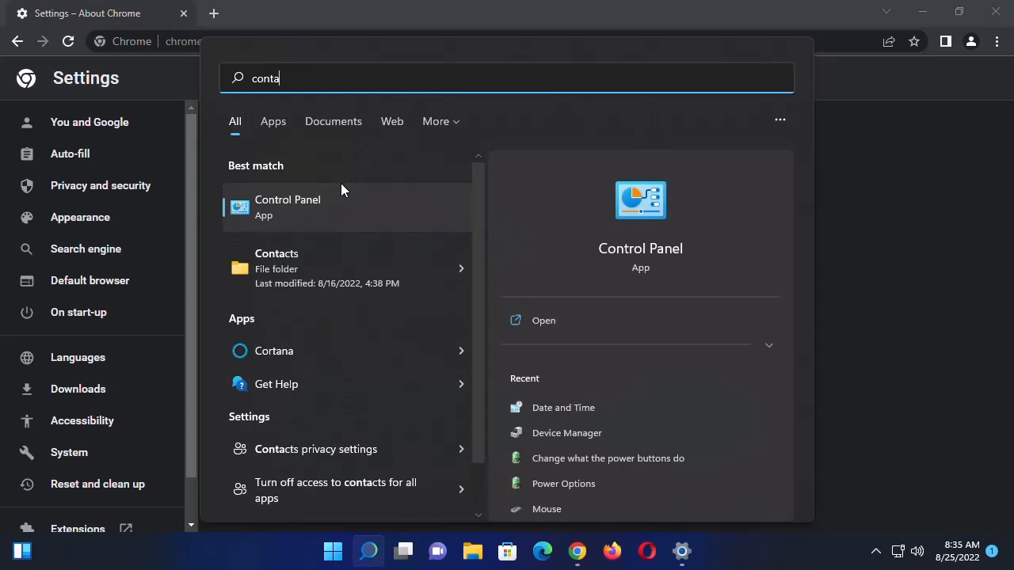
pyautogui.press('backspace')
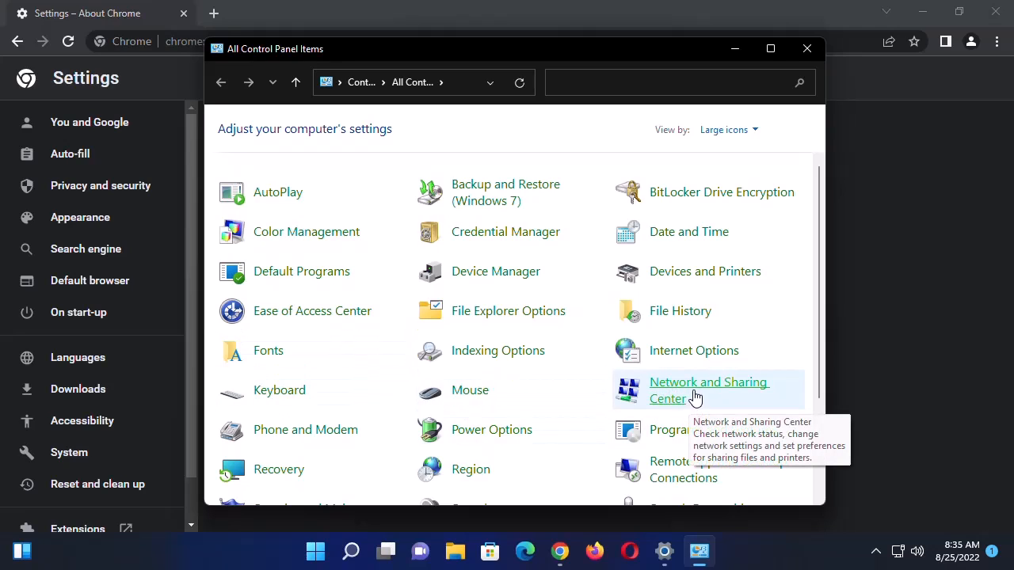
# Step: Go to Network and Sharing Center and view the adapters in Network Connections
pyautogui.click(708, 390)
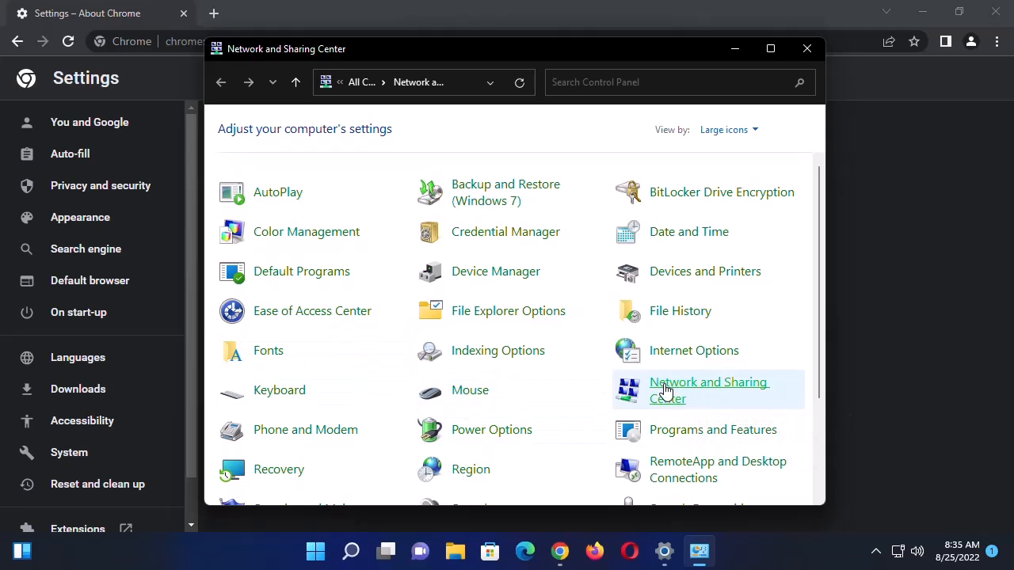
pyautogui.click(708, 389)
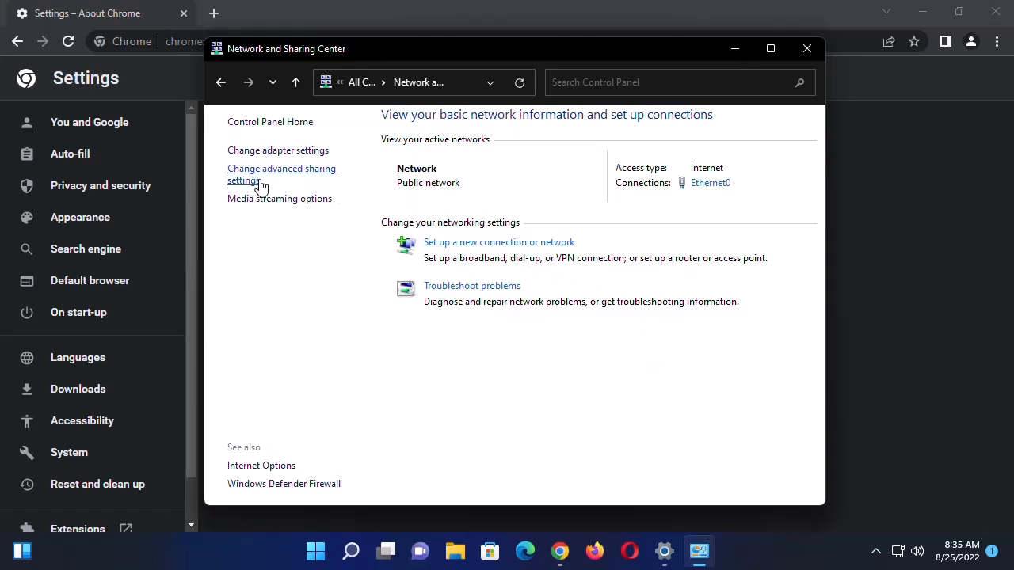
pyautogui.moveTo(304, 155)
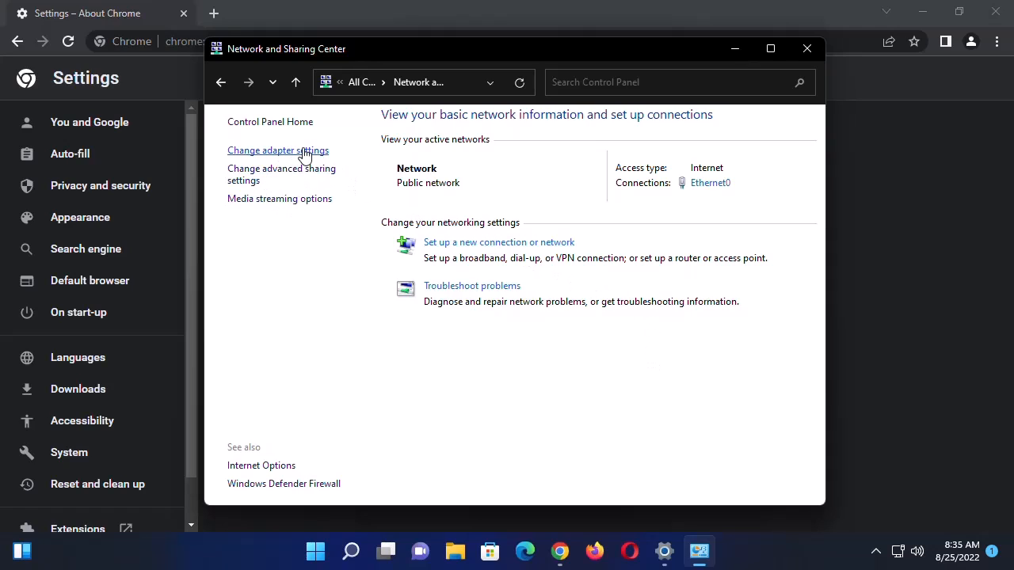
pyautogui.click(279, 149)
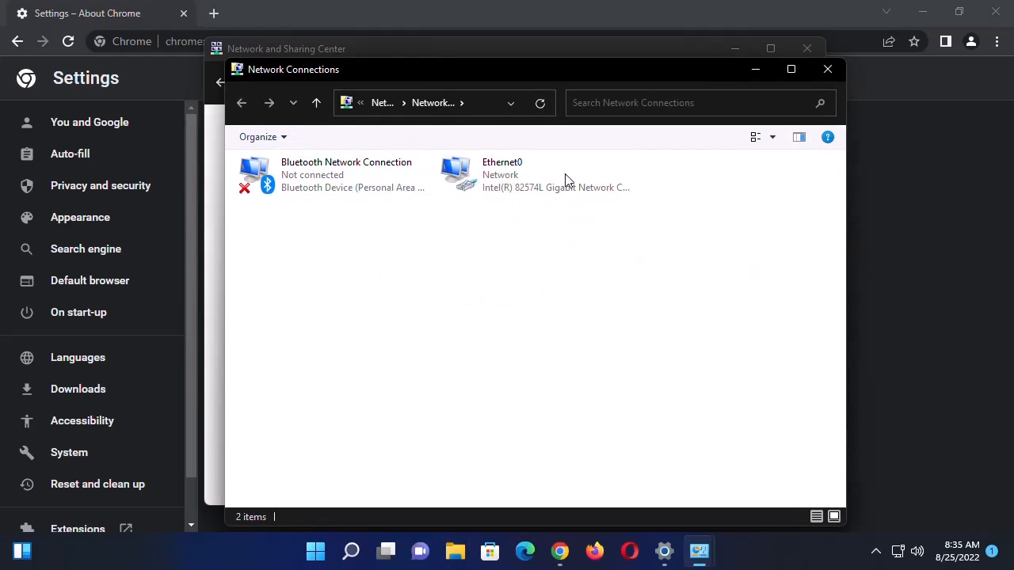
pyautogui.moveTo(558, 238)
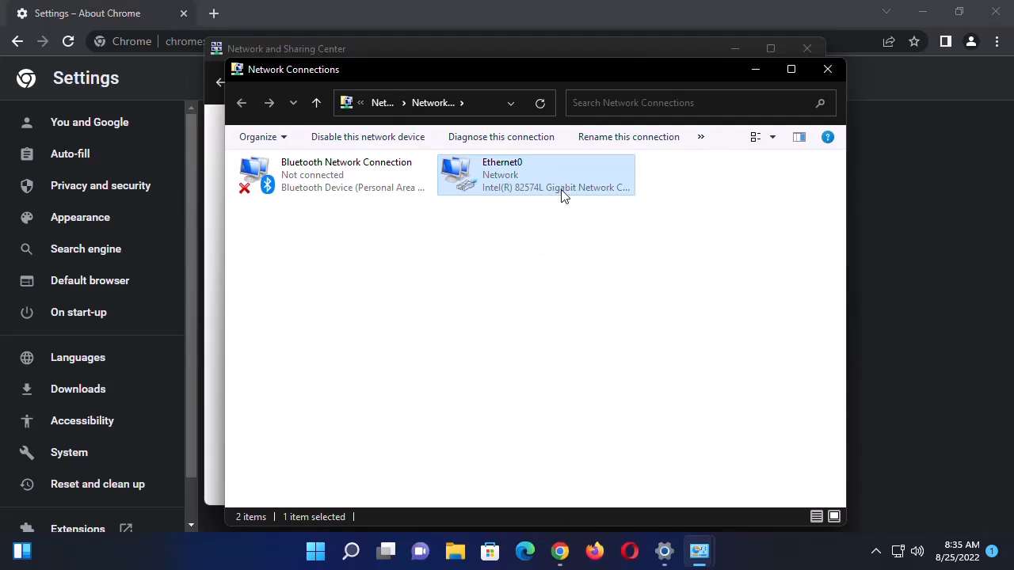
pyautogui.moveTo(514, 186)
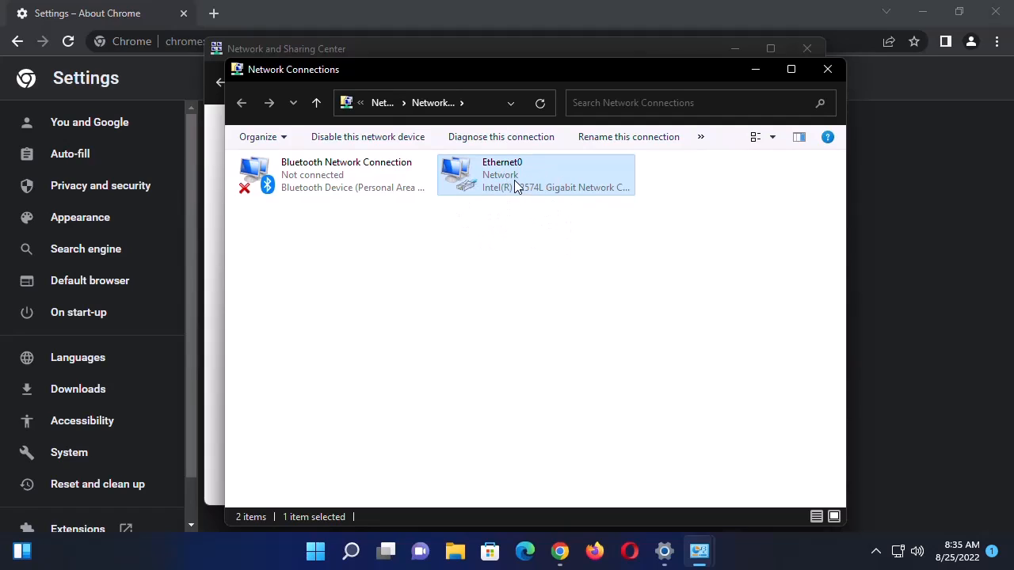
# Step: Bring up Ethernet0's properties and pick the Internet Protocol Version 4 (TCP/IPv4) item
pyautogui.rightClick(514, 187)
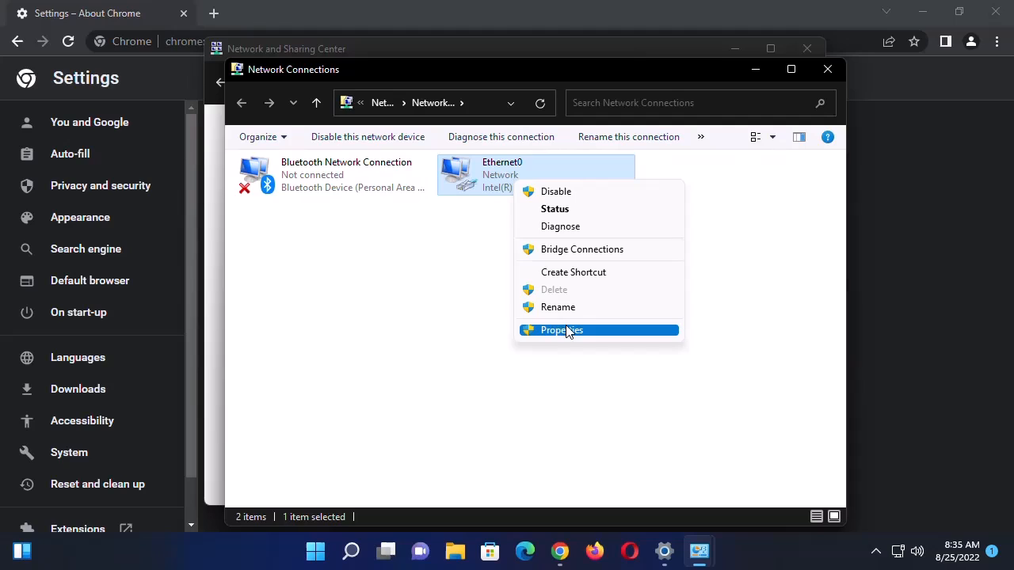
pyautogui.click(561, 331)
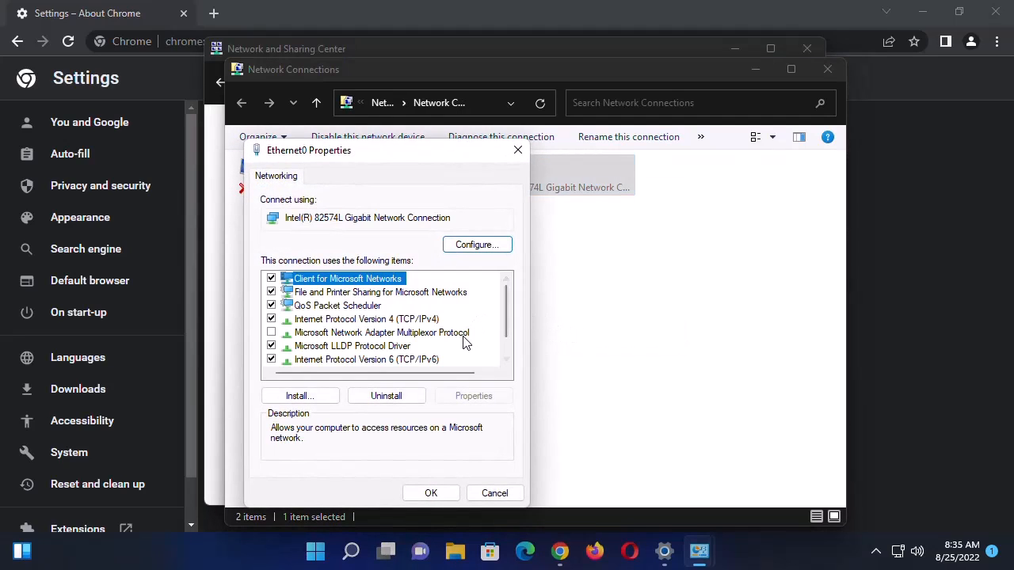
pyautogui.moveTo(309, 336)
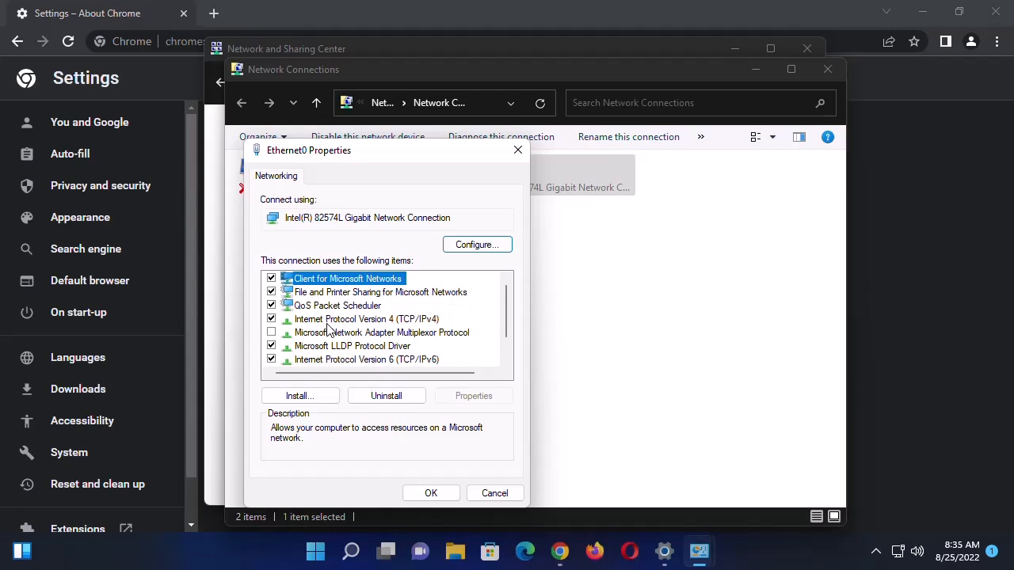
pyautogui.moveTo(420, 324)
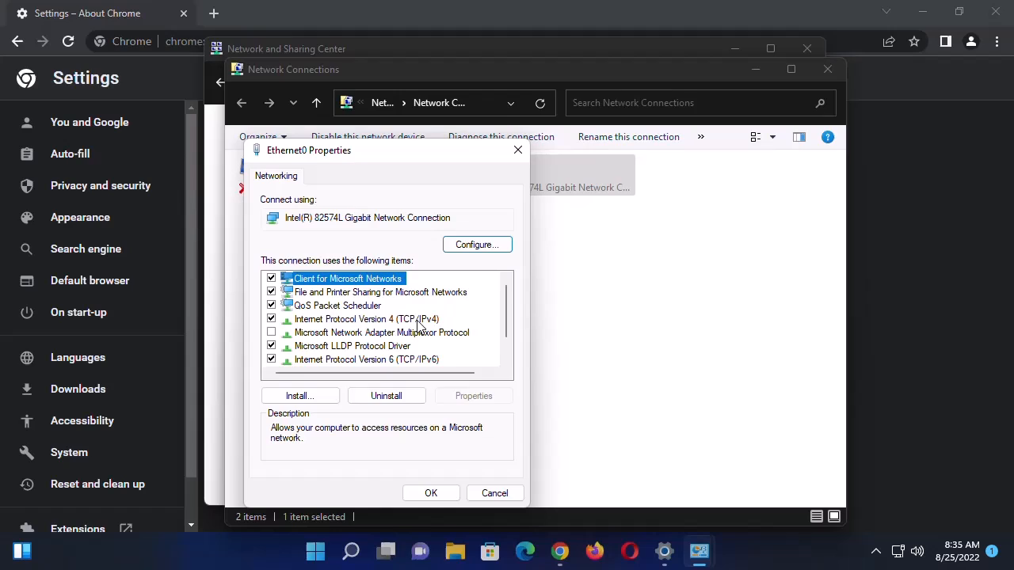
pyautogui.click(368, 318)
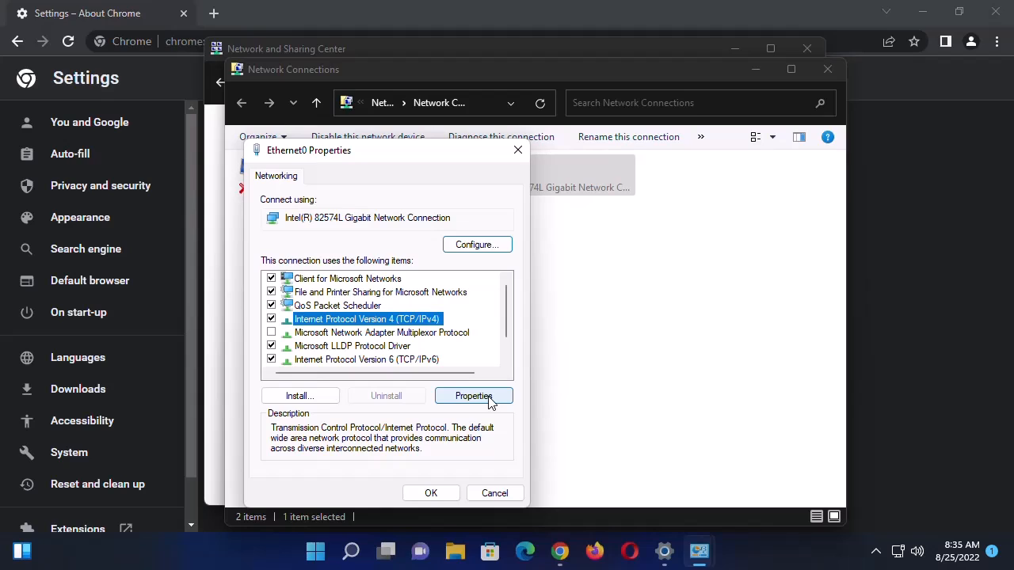
# Step: Set IPv4 to obtain the DNS server address automatically, then close the Ethernet0 and Network Connections windows
pyautogui.click(472, 396)
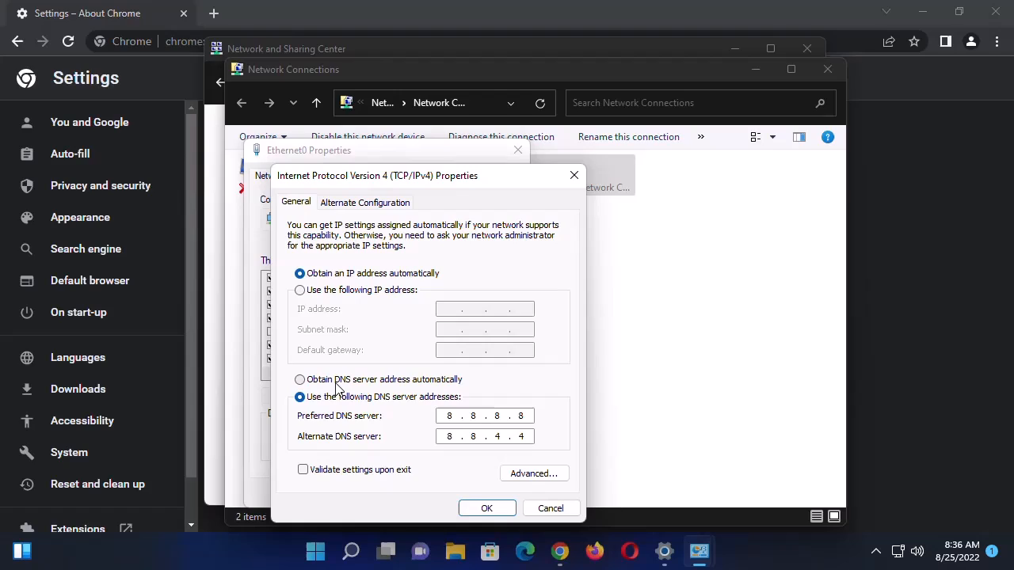
pyautogui.moveTo(399, 388)
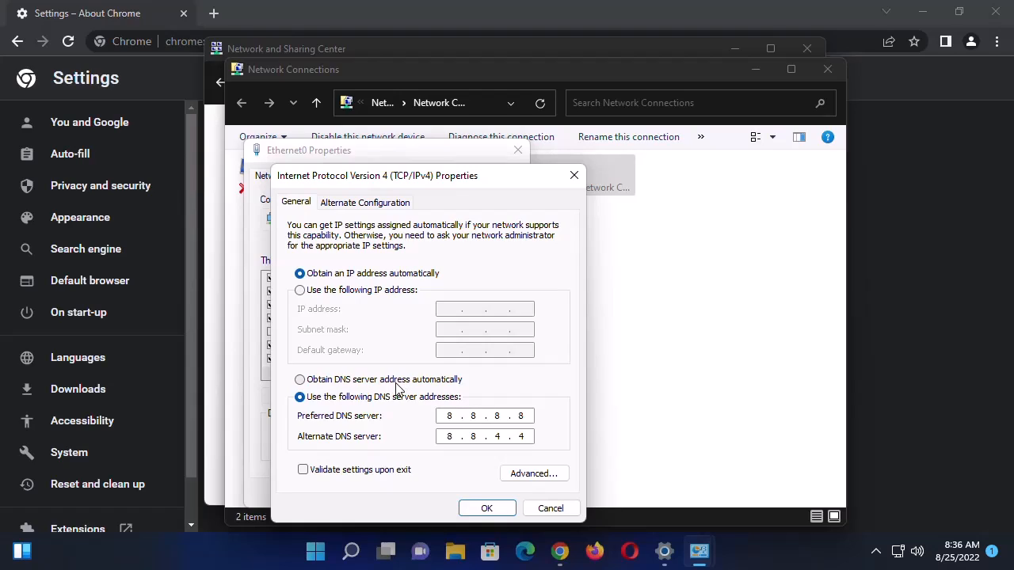
pyautogui.moveTo(404, 386)
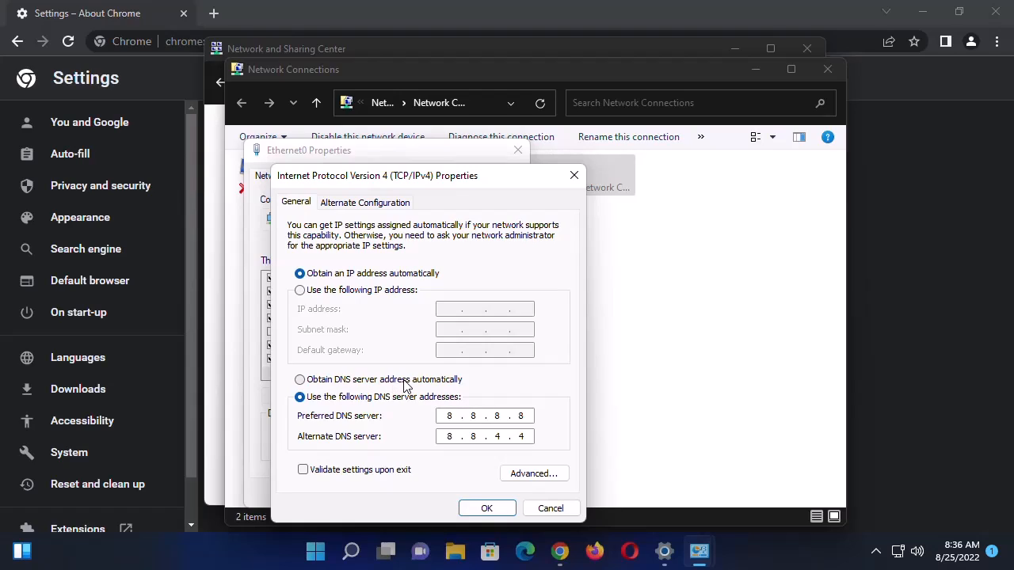
pyautogui.moveTo(292, 385)
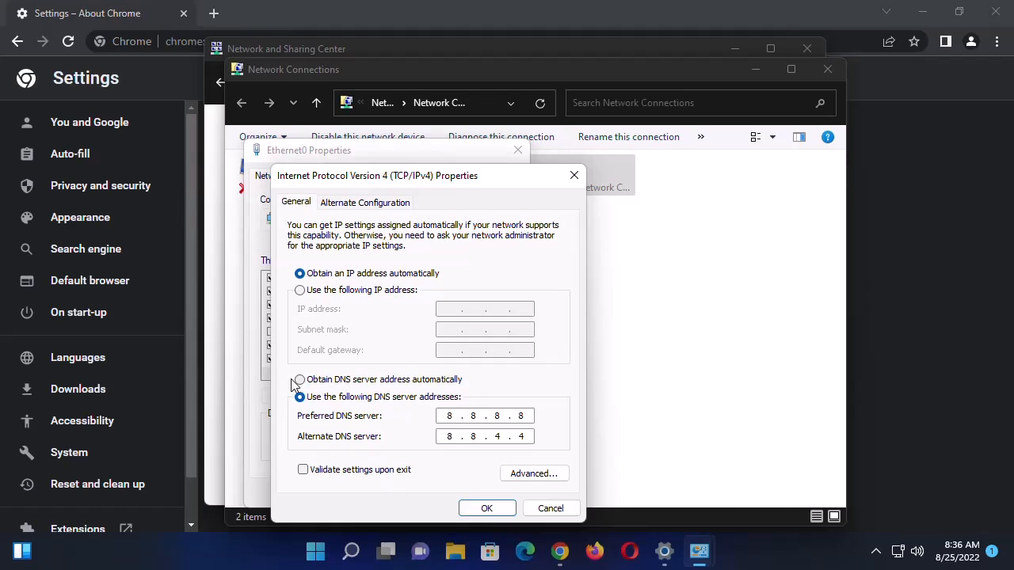
pyautogui.click(300, 380)
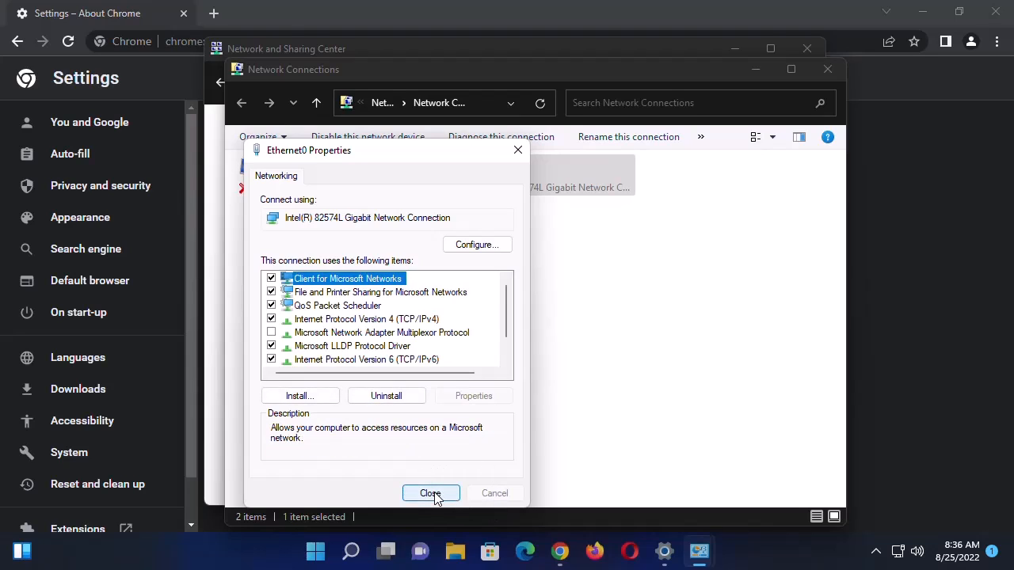
pyautogui.click(431, 492)
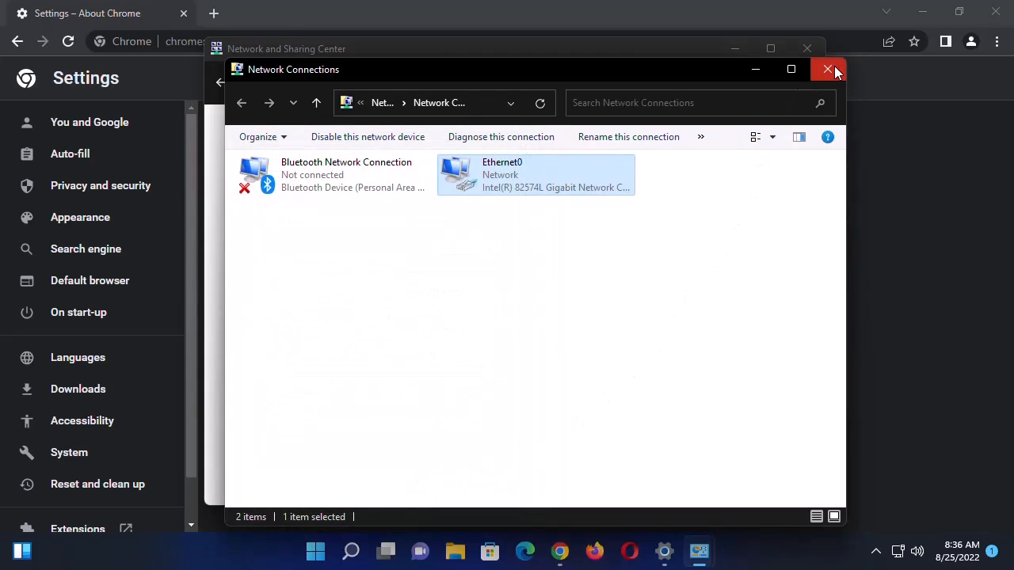
pyautogui.click(826, 70)
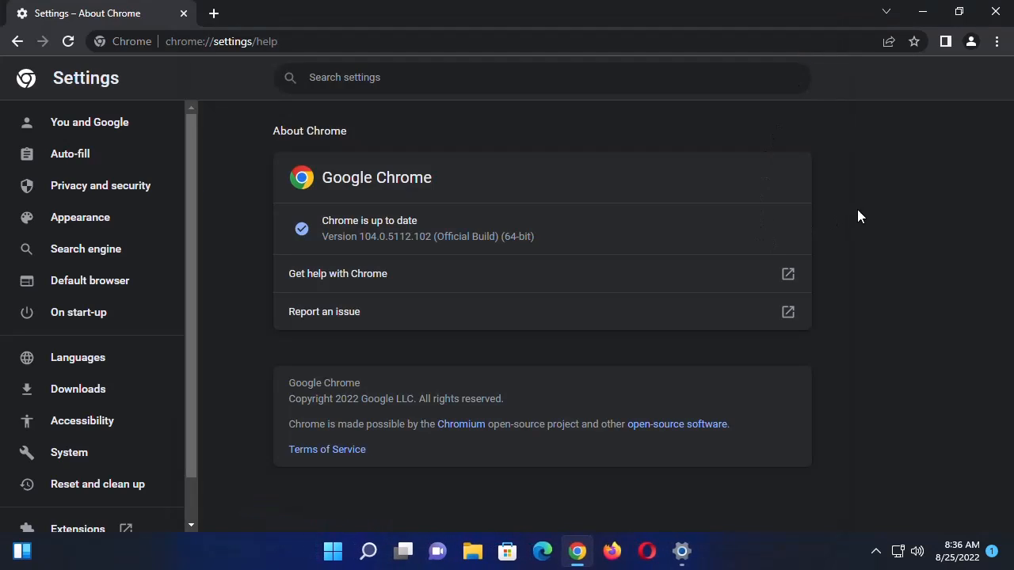
pyautogui.moveTo(870, 212)
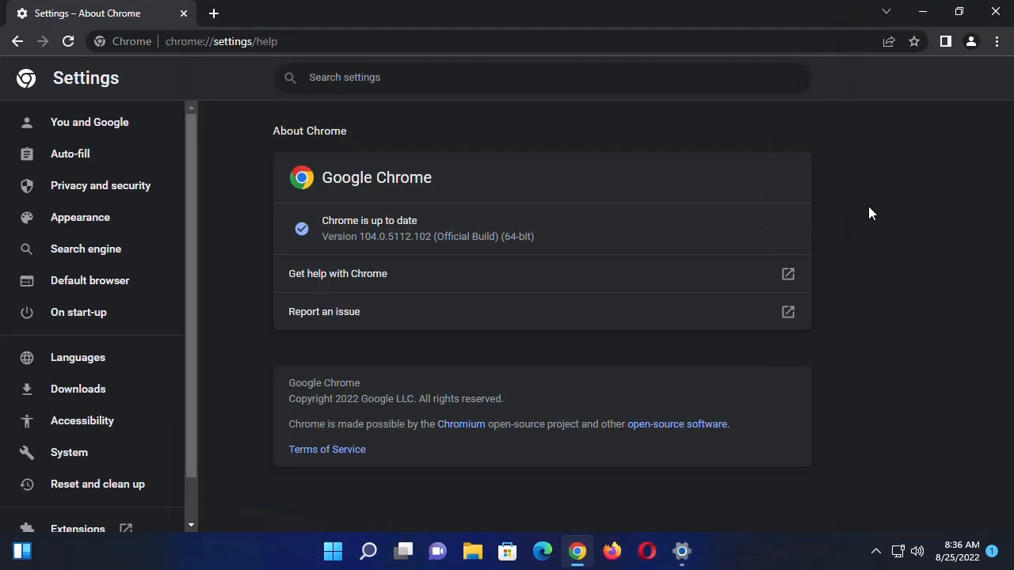
pyautogui.moveTo(884, 333)
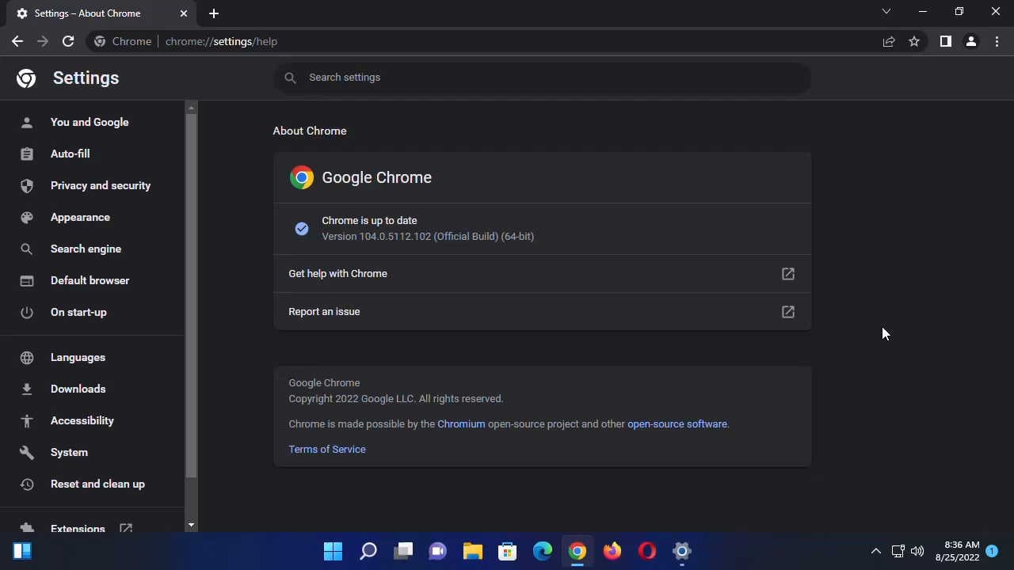